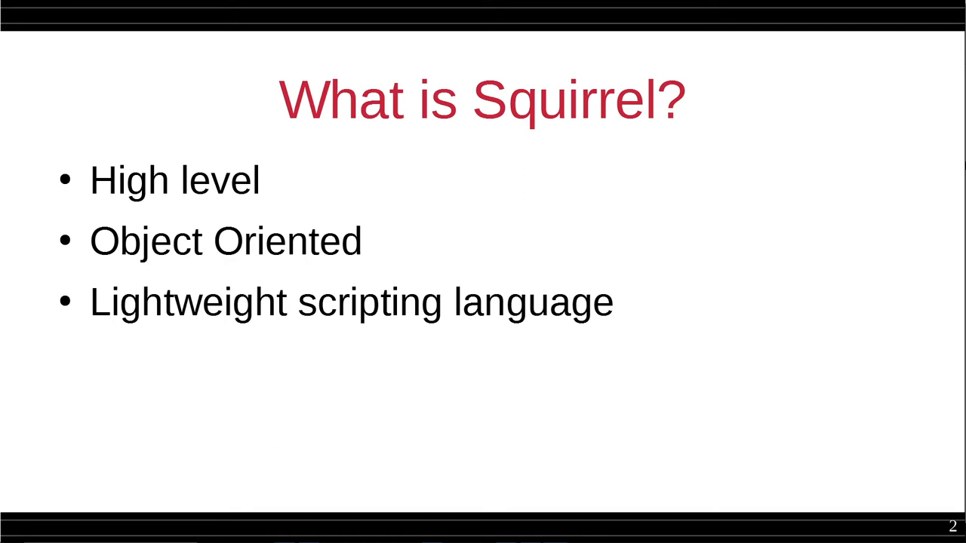
End the Squirrel introduction slide show and return to the desktop
key(Escape)
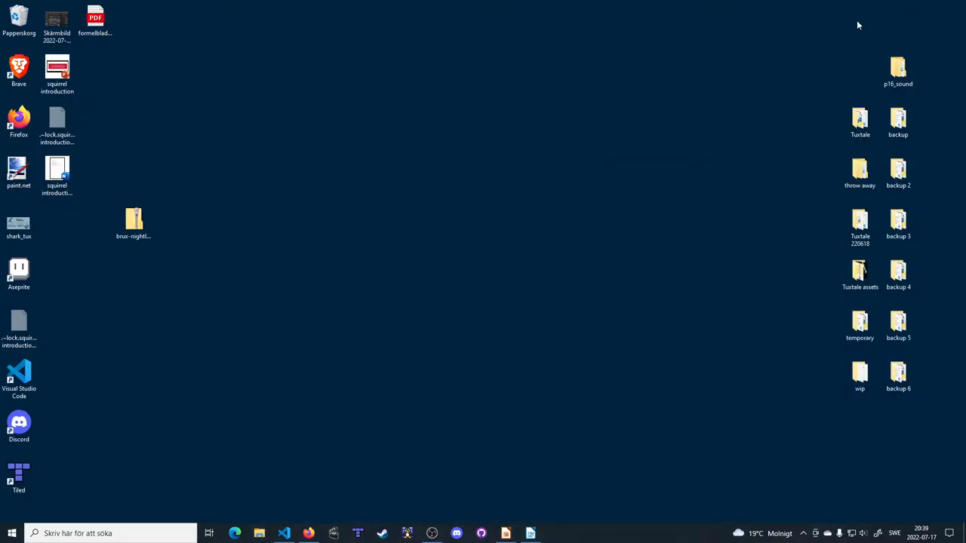
Show the brux-gdk repository, check its Code options, and scroll to the README's Nightly Build link
click(235, 534)
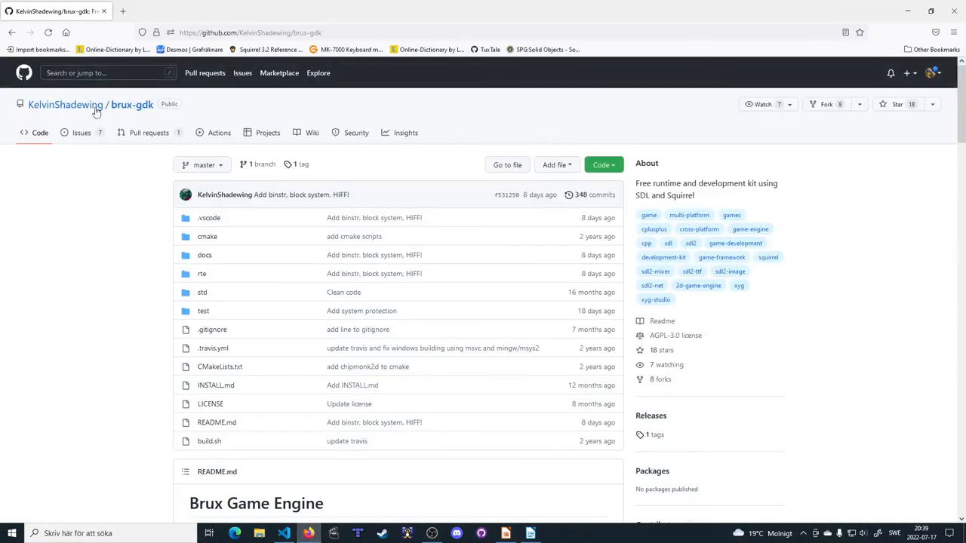
mouse_move(158, 208)
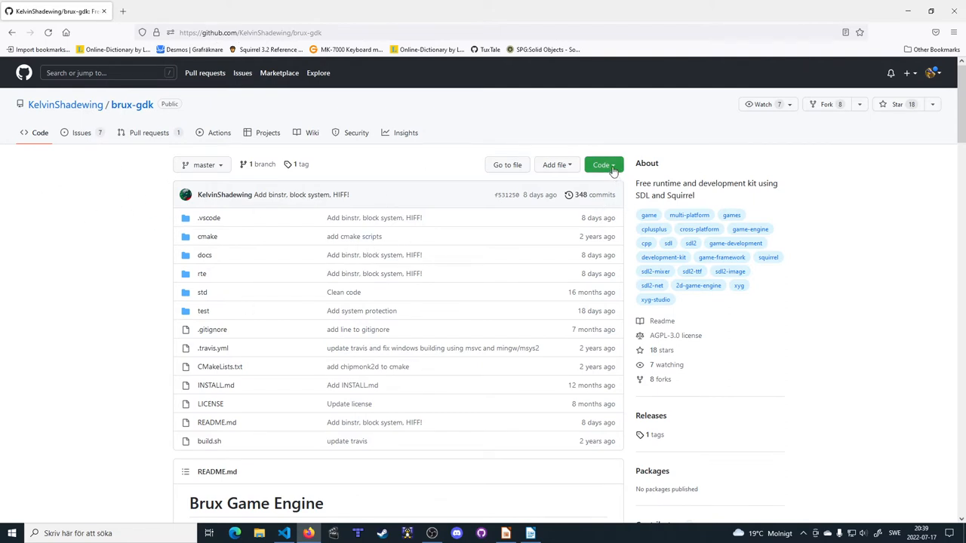
click(604, 164)
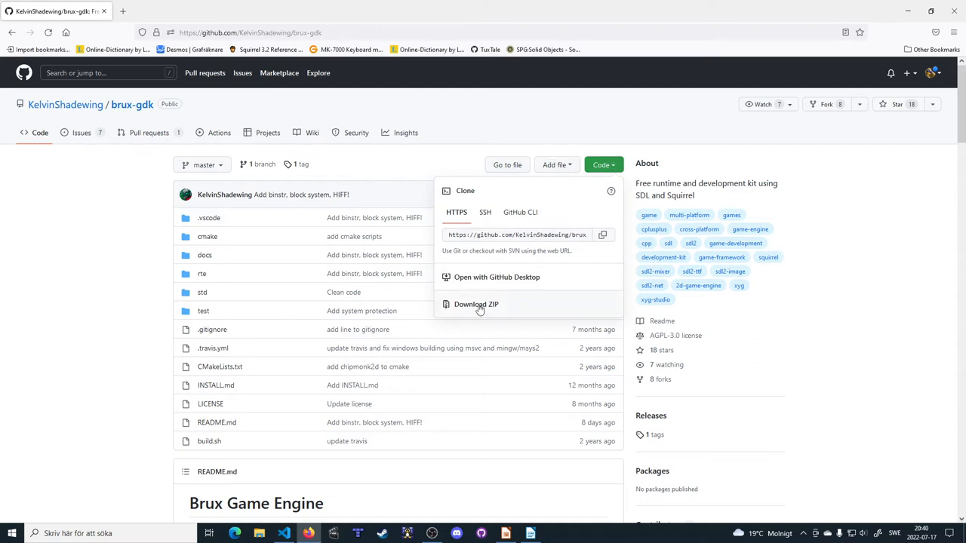
mouse_move(477, 305)
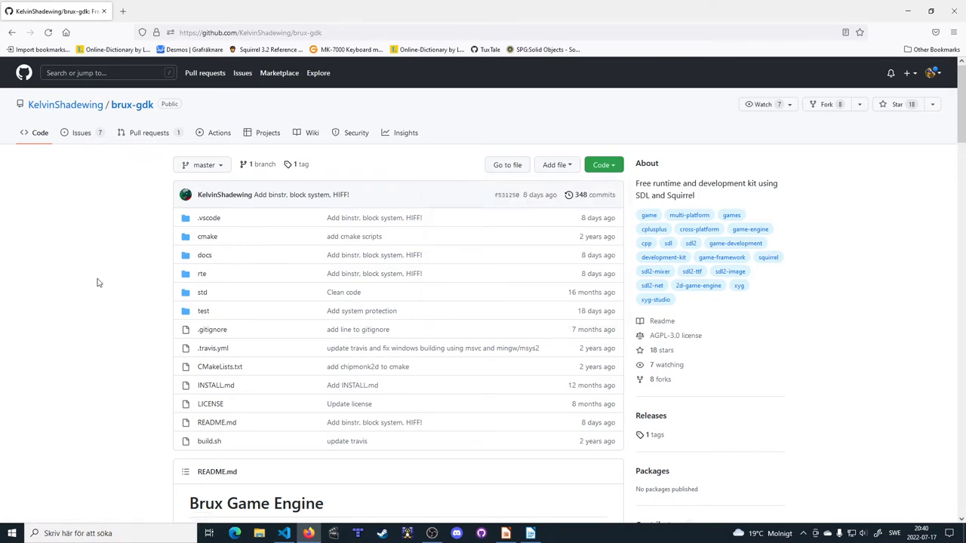
scroll(down, 3)
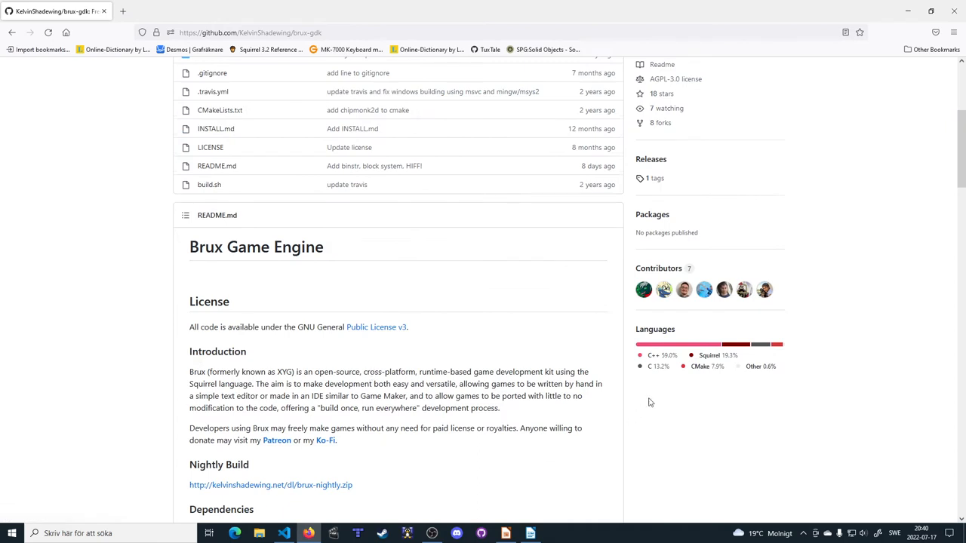
scroll(down, 3)
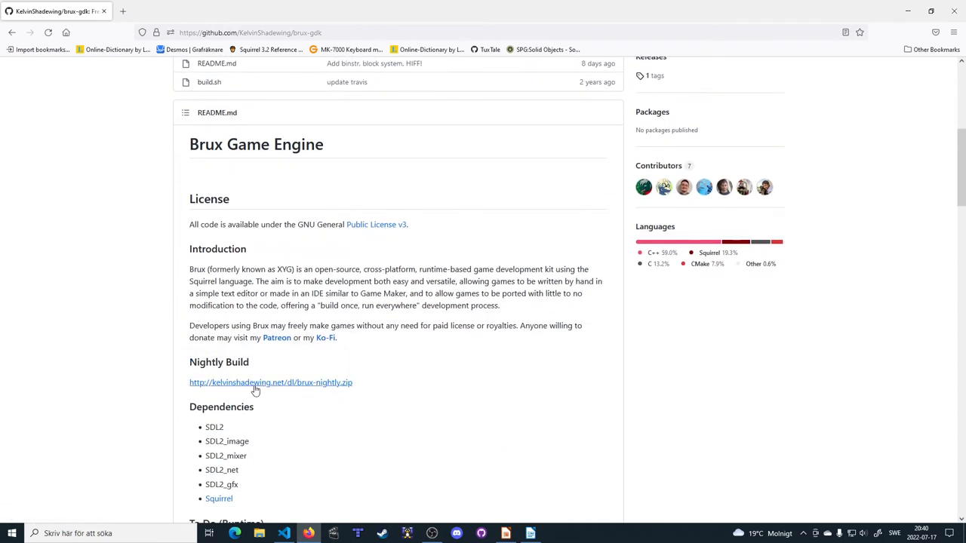
Download the Brux nightly zip, allow it past the security warning, and show the Downloads folder
click(271, 383)
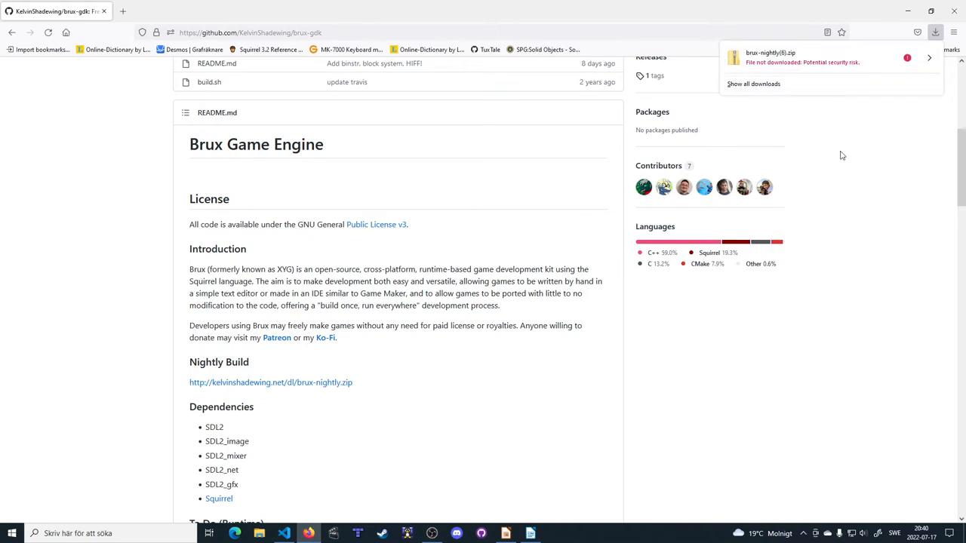
mouse_move(722, 219)
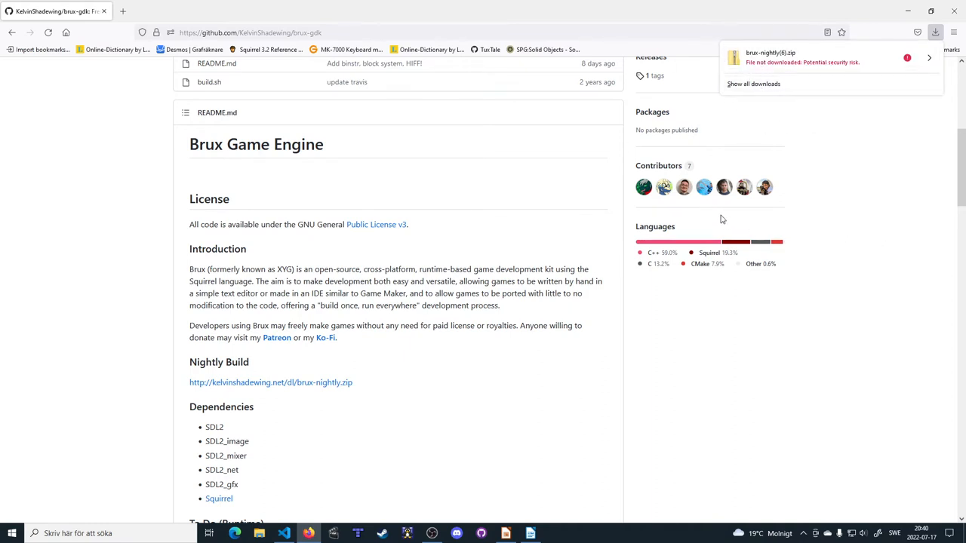
mouse_move(704, 222)
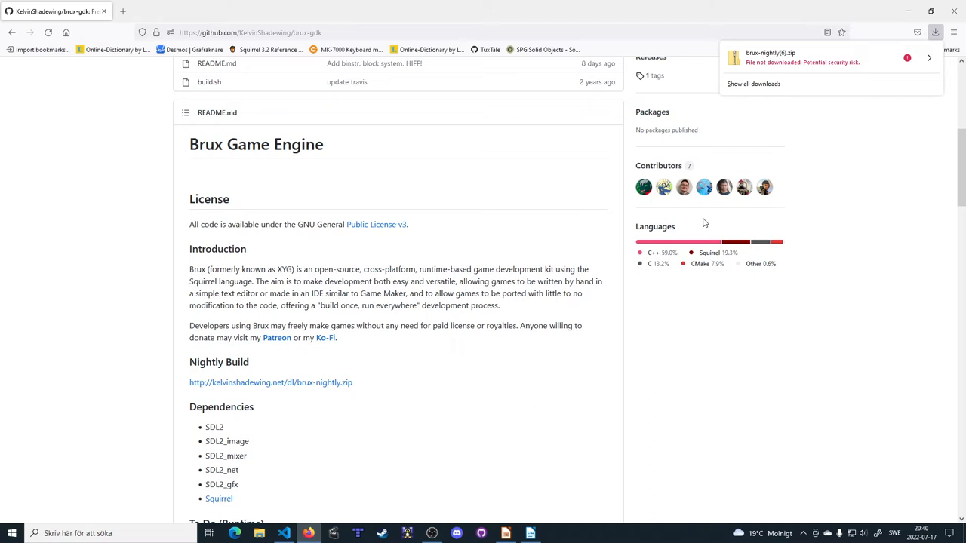
mouse_move(715, 217)
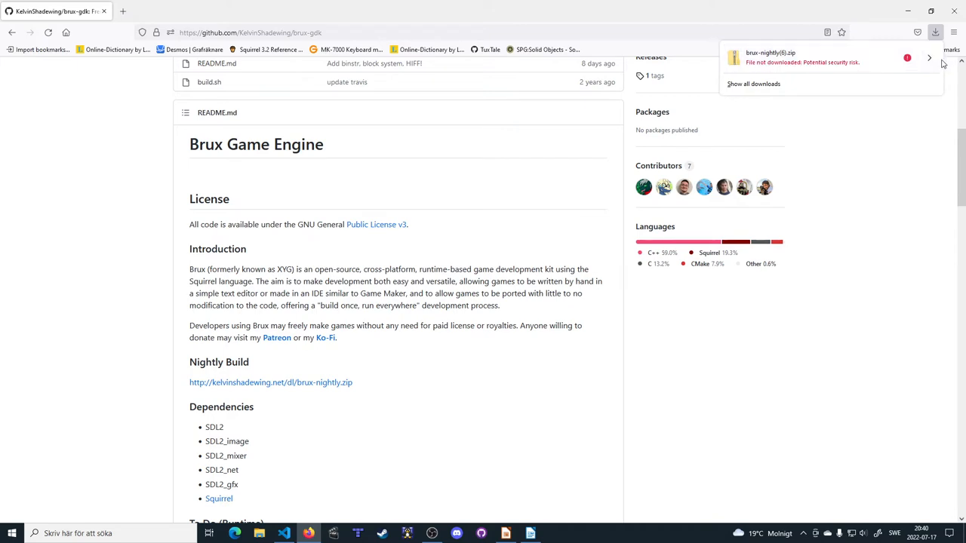
click(930, 57)
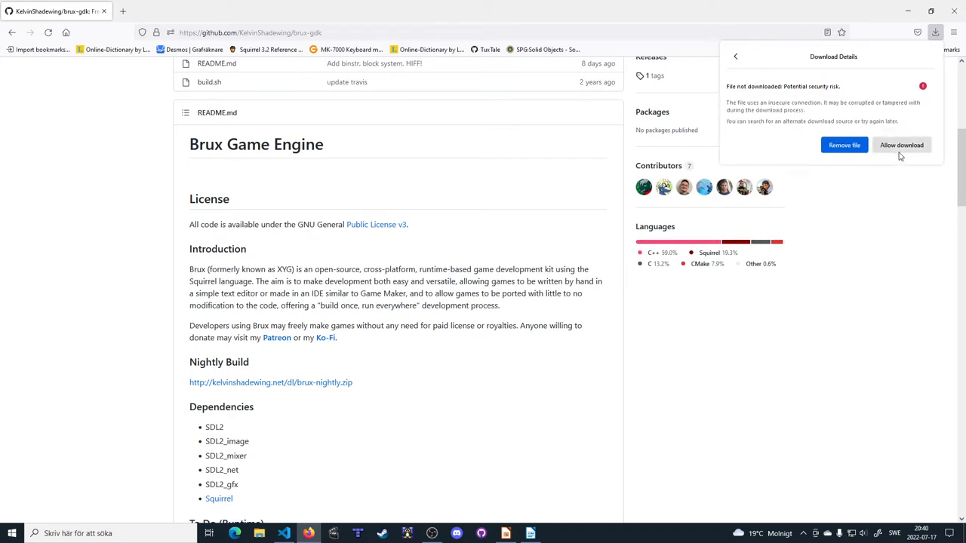
click(844, 145)
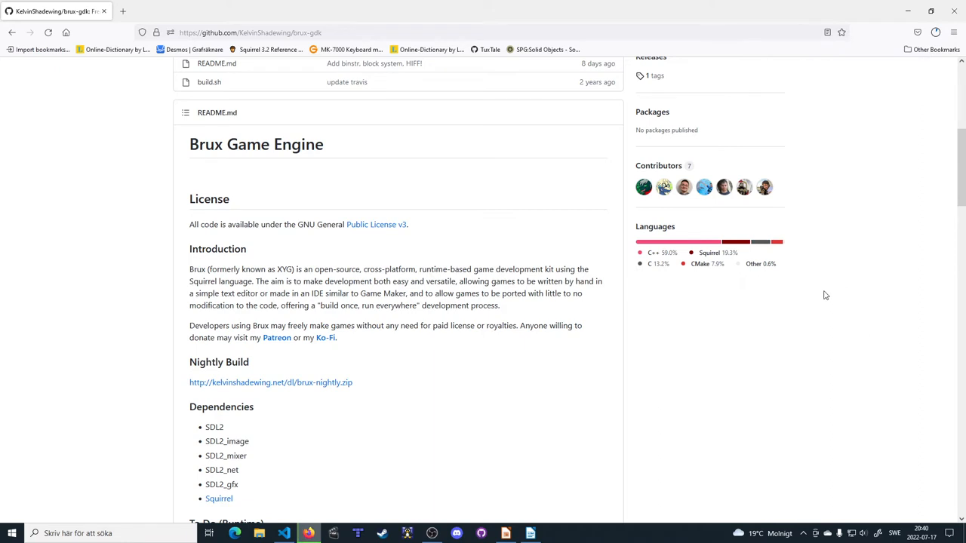
mouse_move(806, 273)
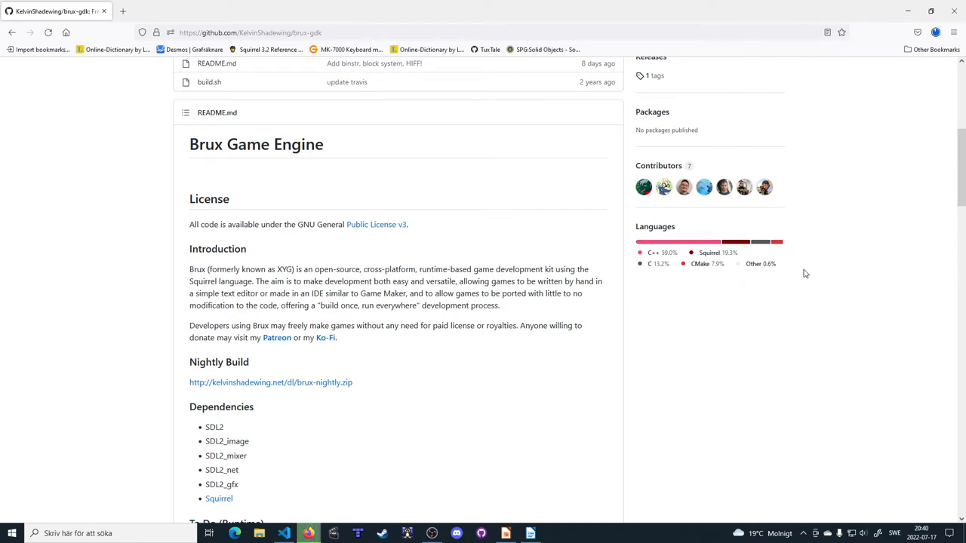
click(936, 32)
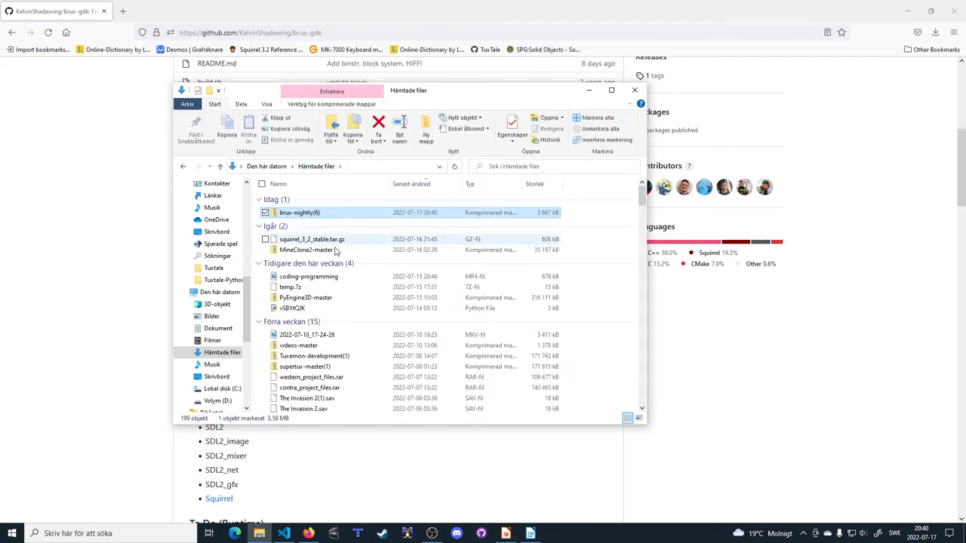
mouse_move(310, 216)
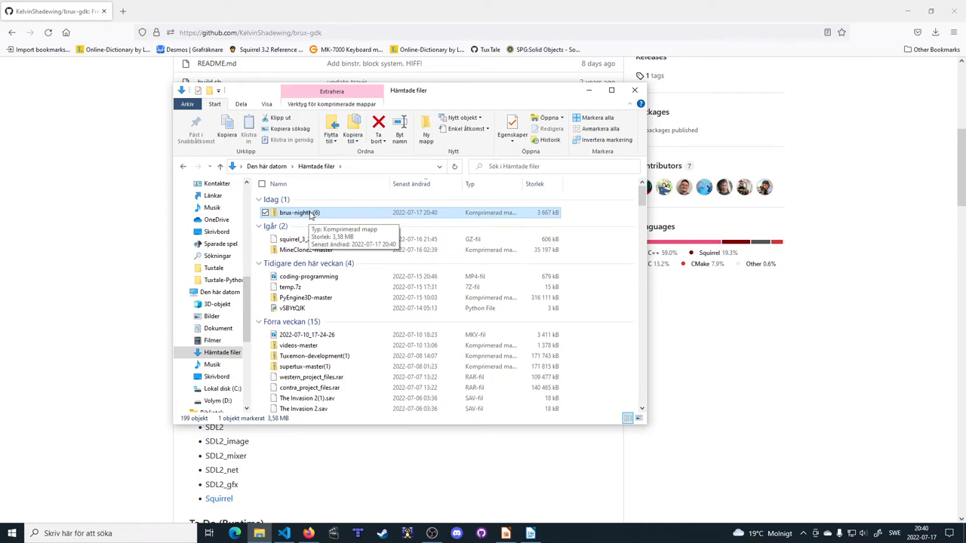
Move the brux-nightly zip to the desktop and extract its contents there
right_click(299, 211)
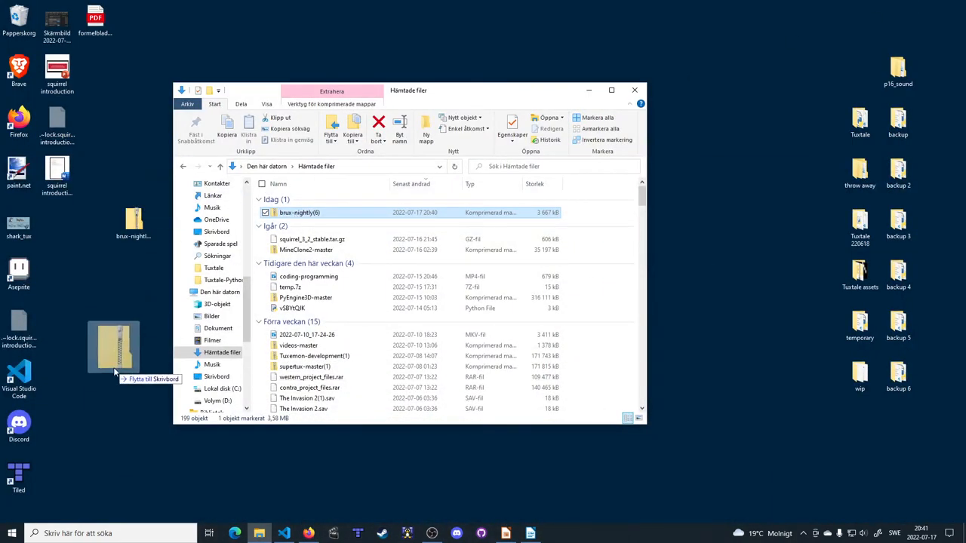
drag(113, 347, 133, 223)
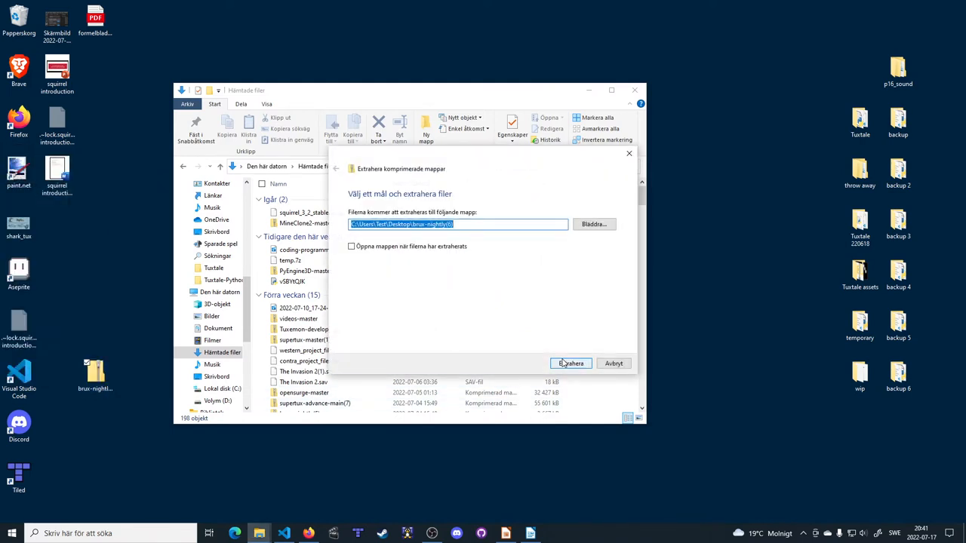
click(571, 363)
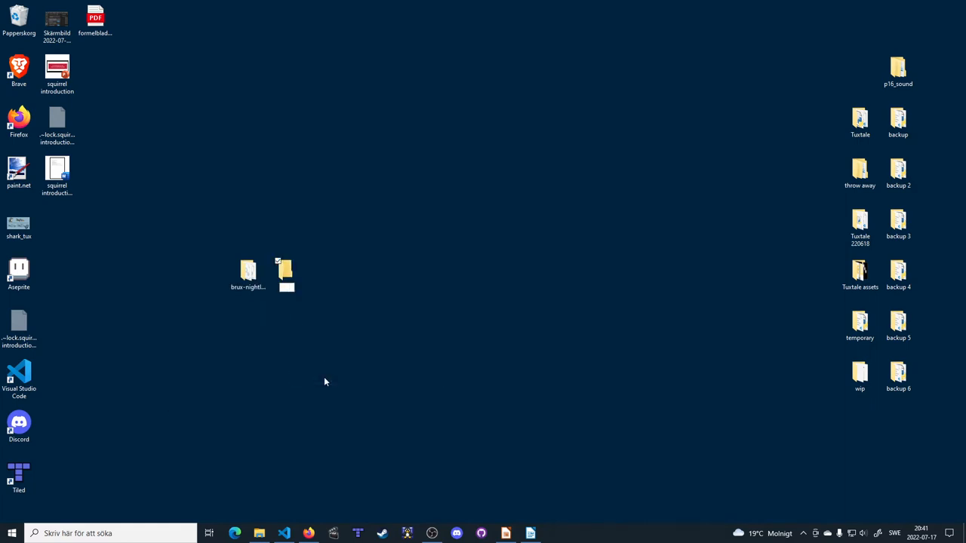
Name the new desktop folder 'first squirrel project'
text(first squirrel project)
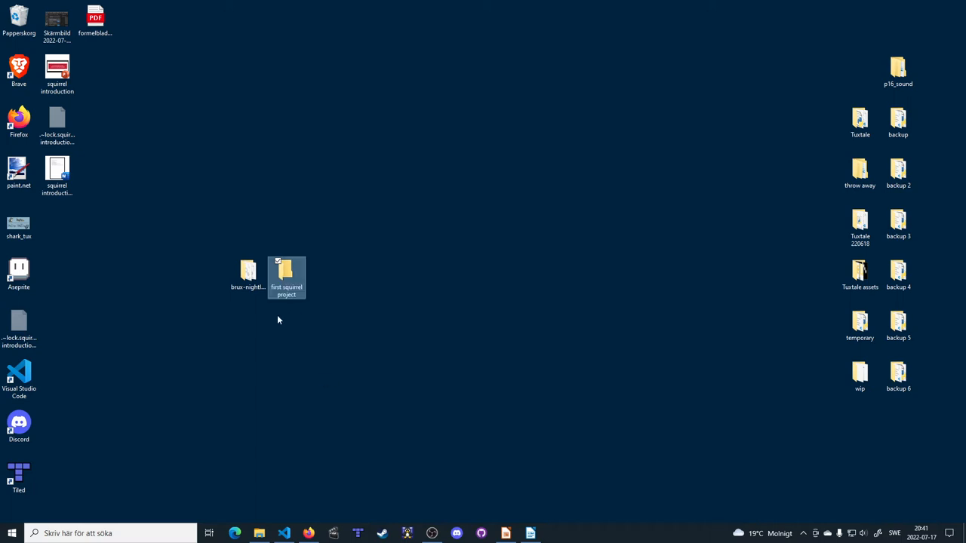
mouse_move(290, 350)
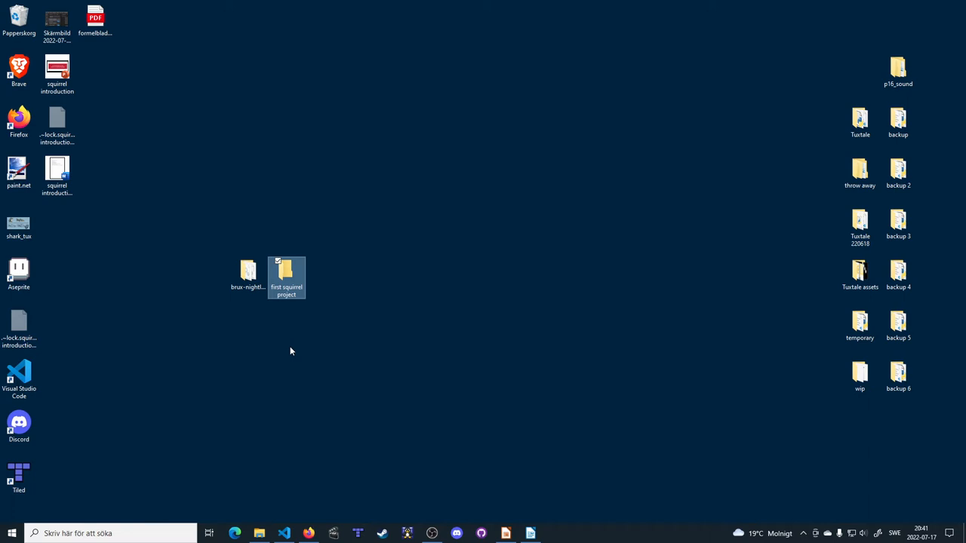
mouse_move(278, 513)
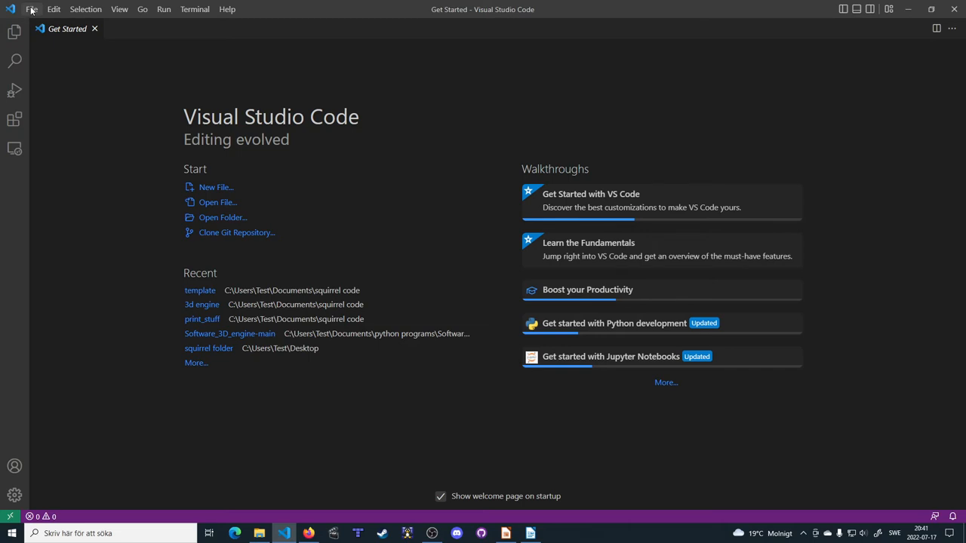
Start Open Folder and browse the folder picker toward the Desktop
click(31, 9)
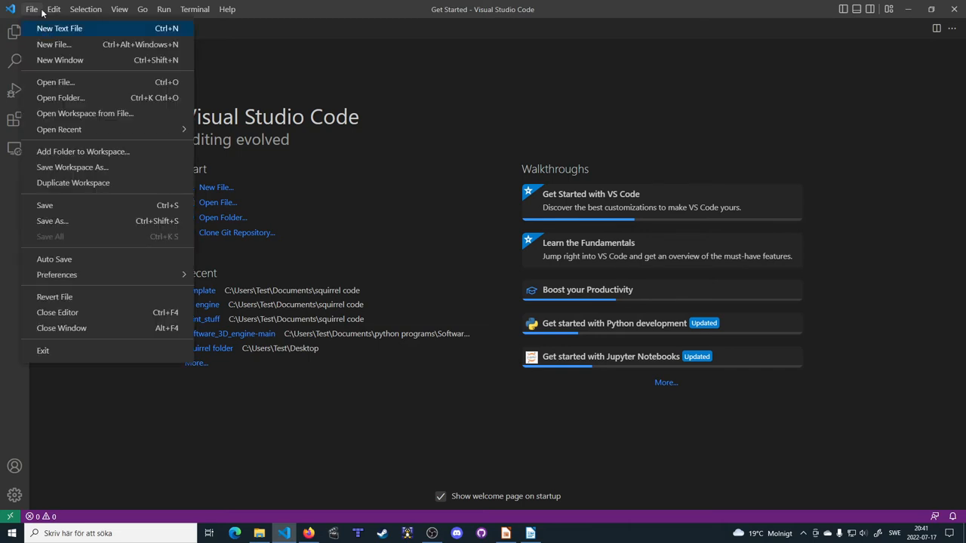
click(61, 97)
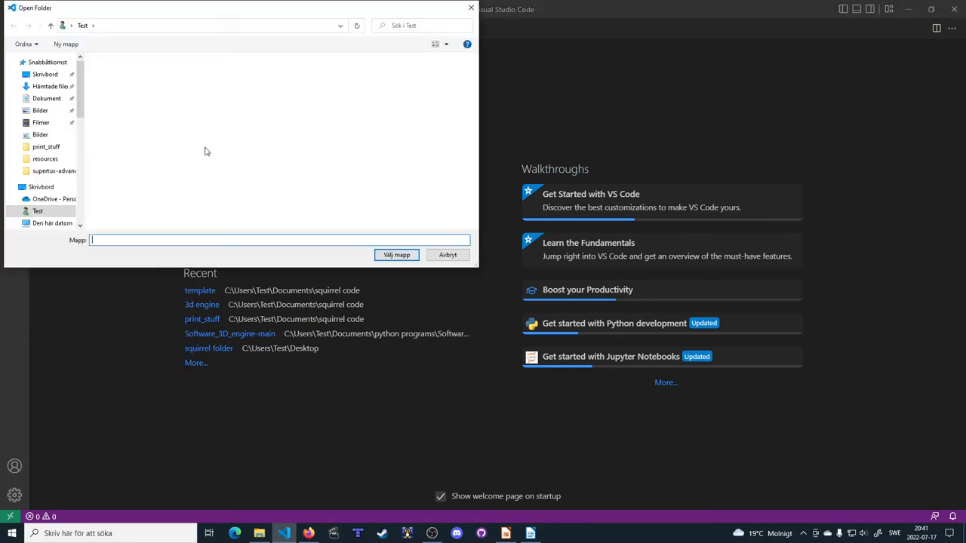
click(45, 74)
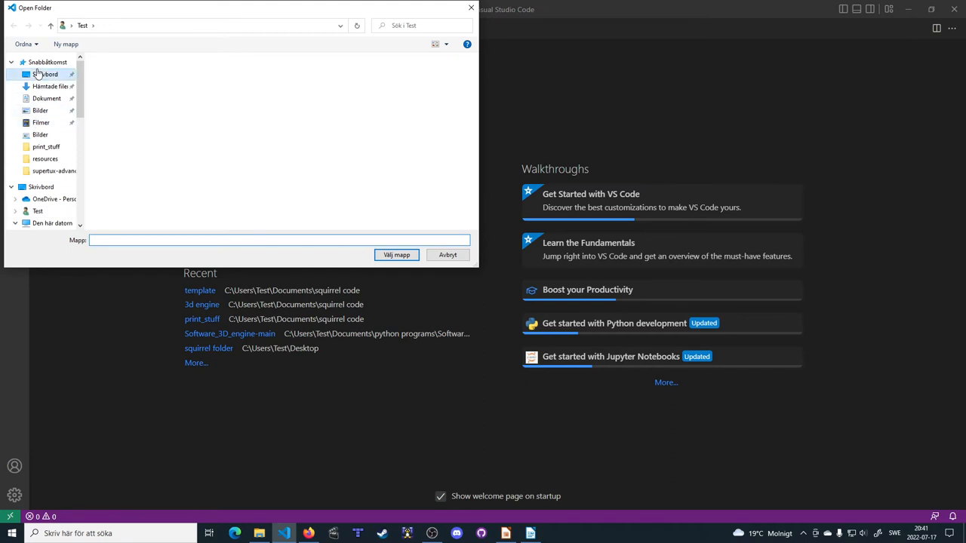
click(45, 74)
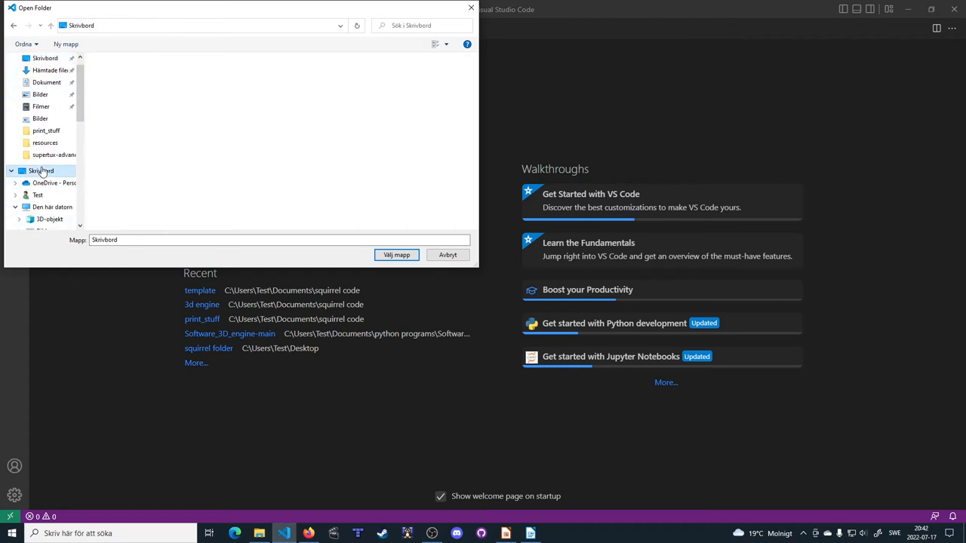
click(447, 253)
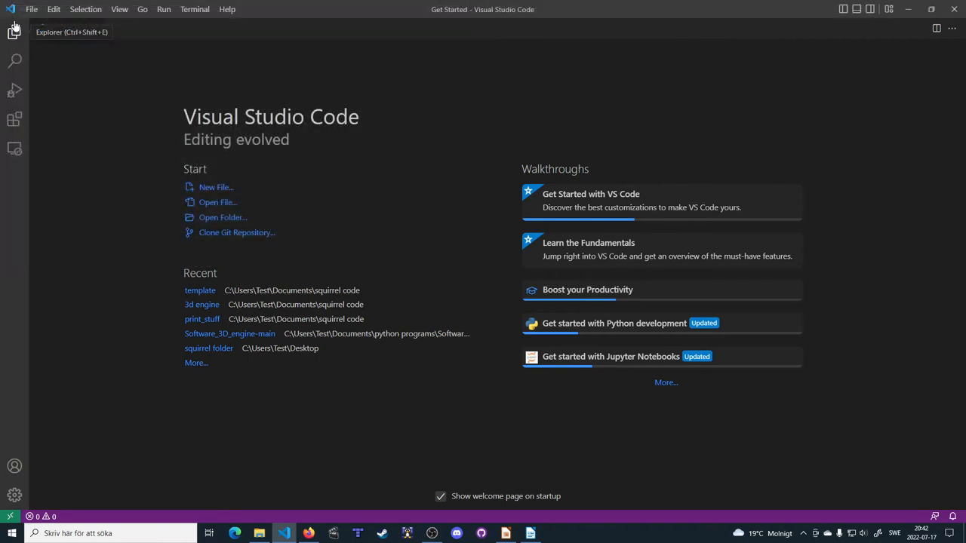
Select the 'first squirrel project' folder on the Desktop as the workspace
click(223, 217)
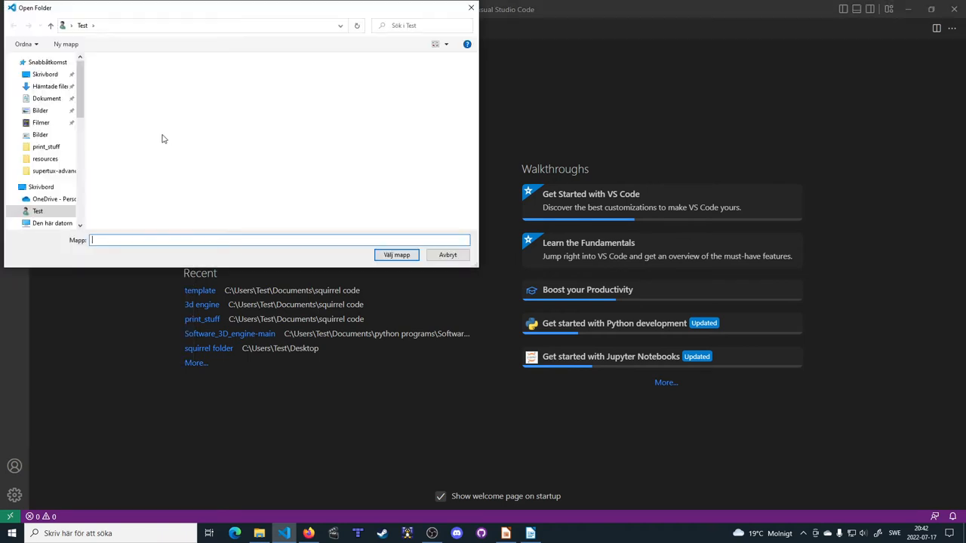
click(45, 74)
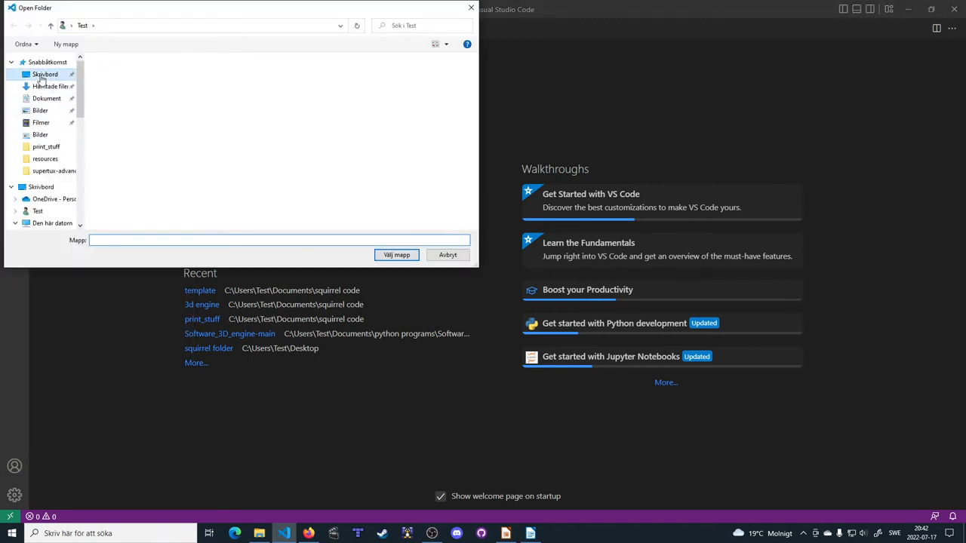
click(447, 253)
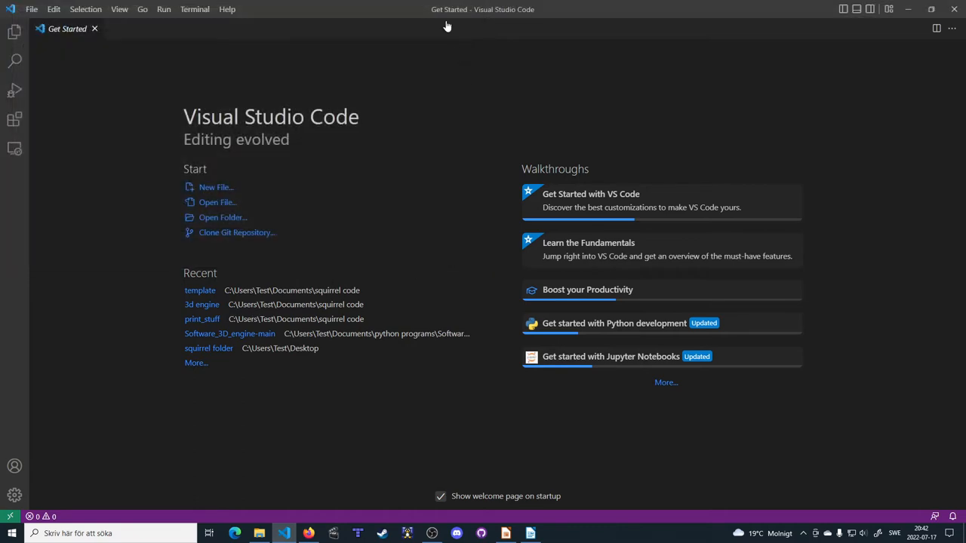
click(931, 9)
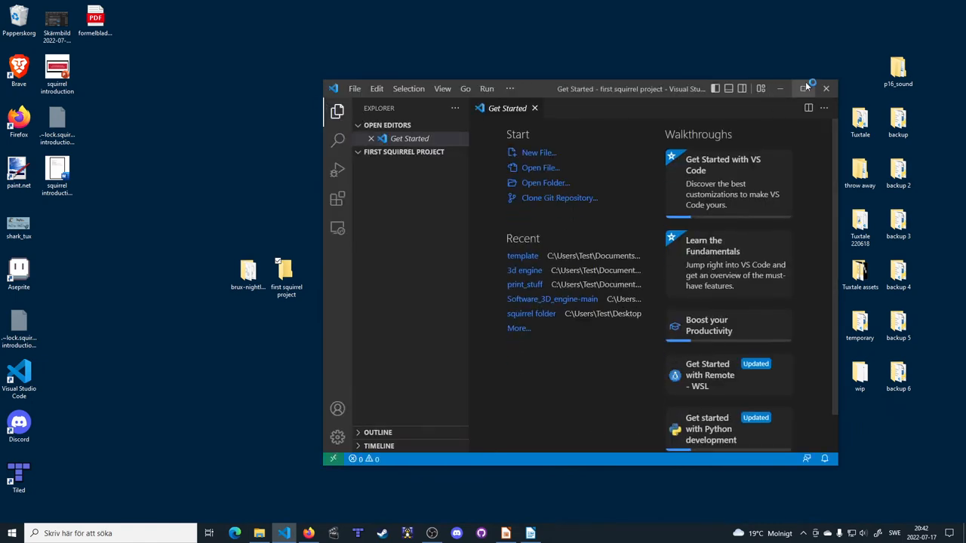
click(804, 84)
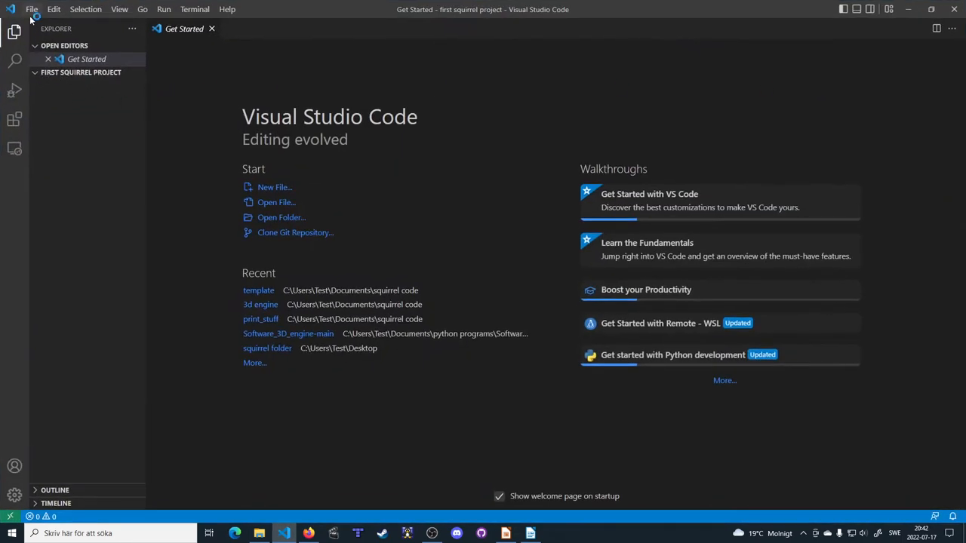
click(32, 9)
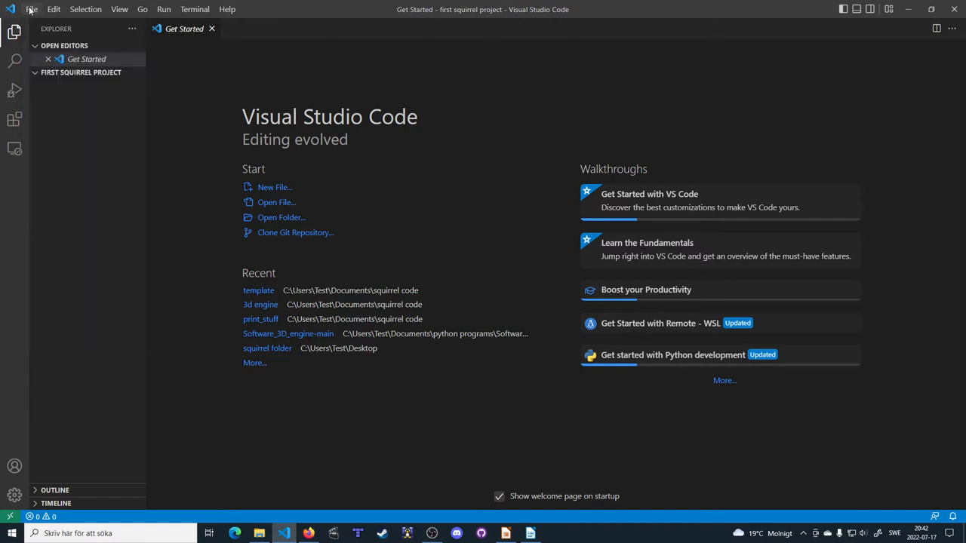
mouse_move(79, 89)
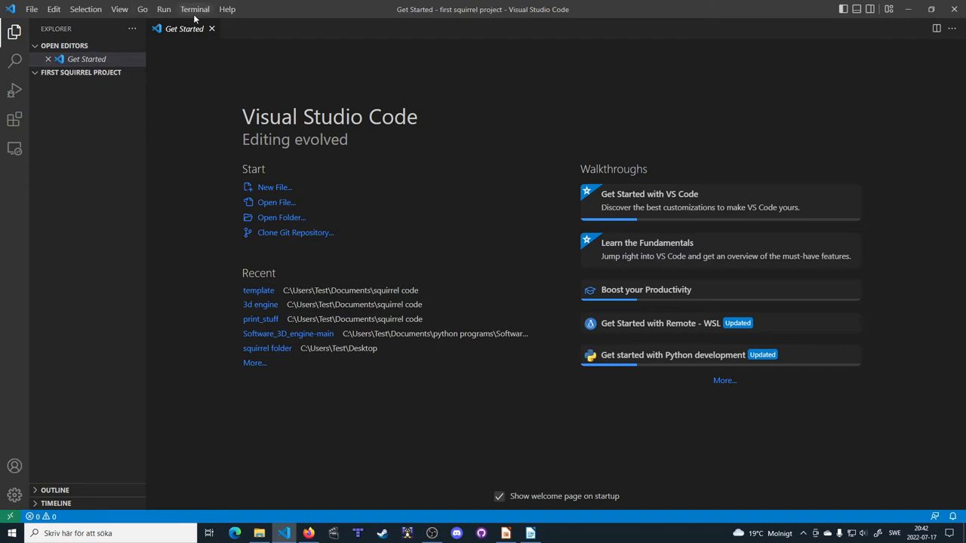
click(930, 10)
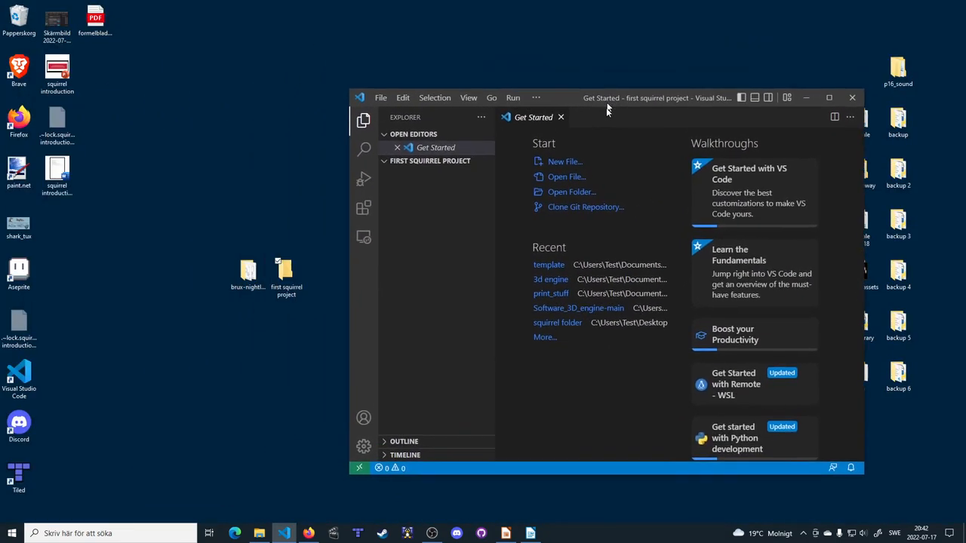
click(828, 96)
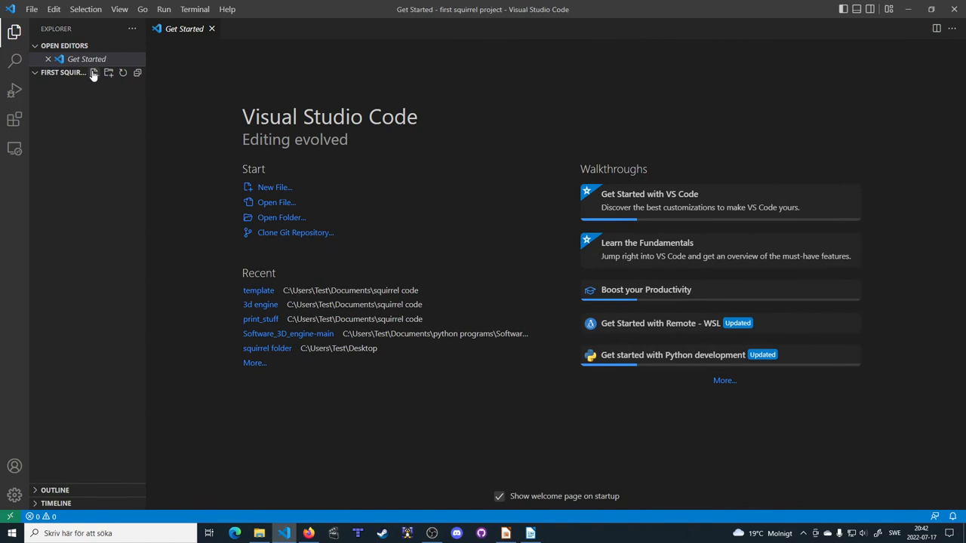
Create main.nut containing print("Hello World!") and save it
click(94, 73)
text(main.nut)
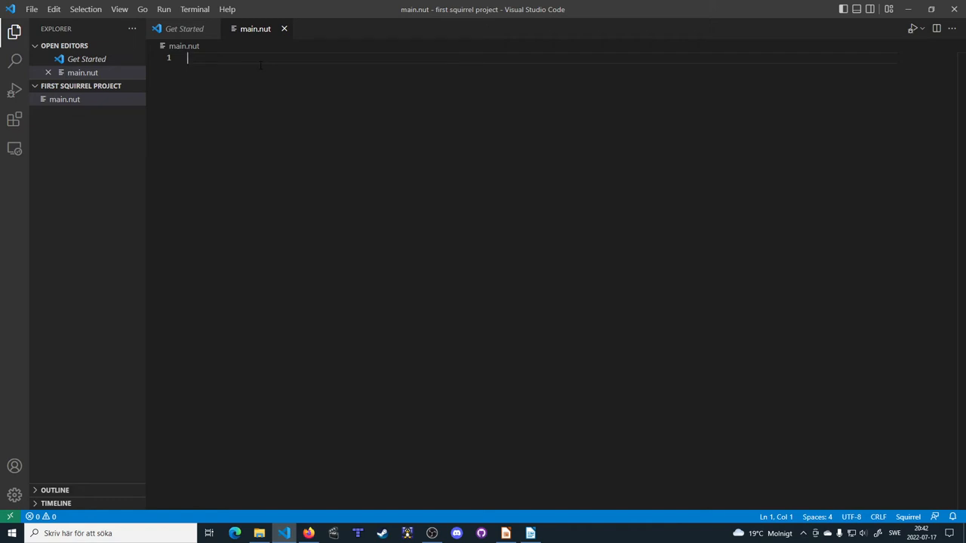
text(pri)
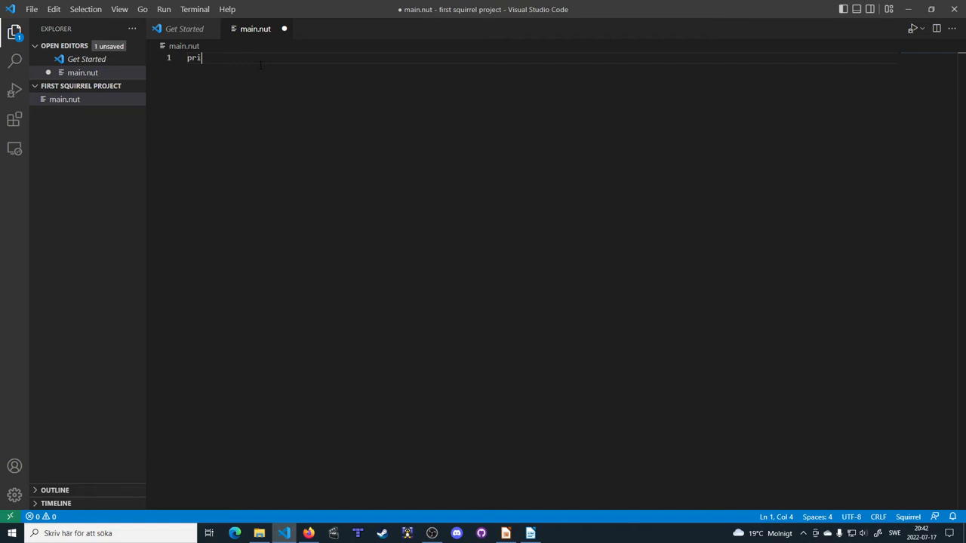
text(nt)
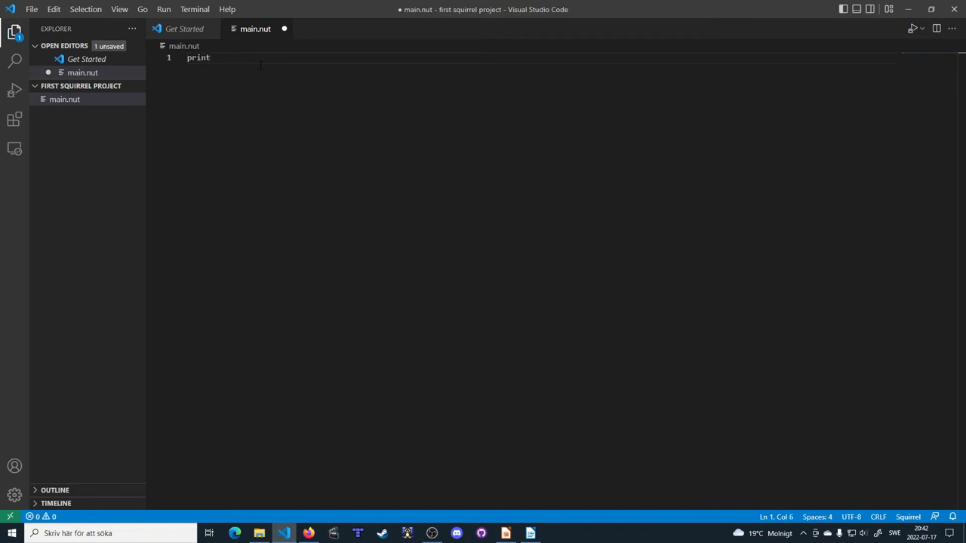
text(())
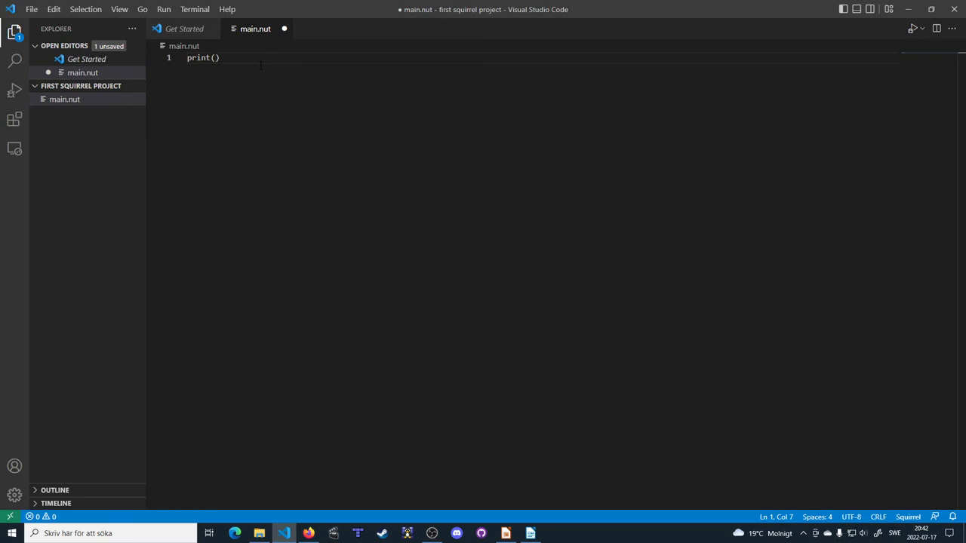
text("")
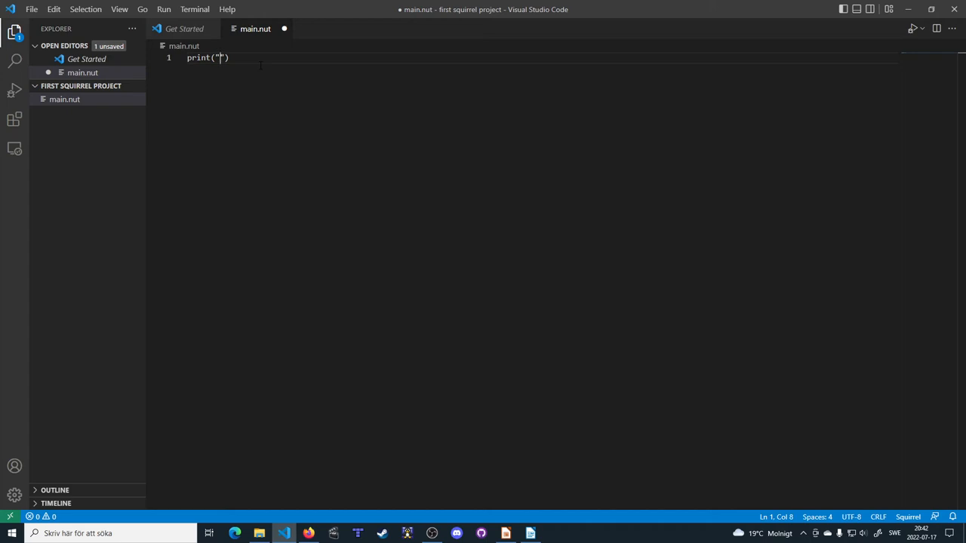
text(H)
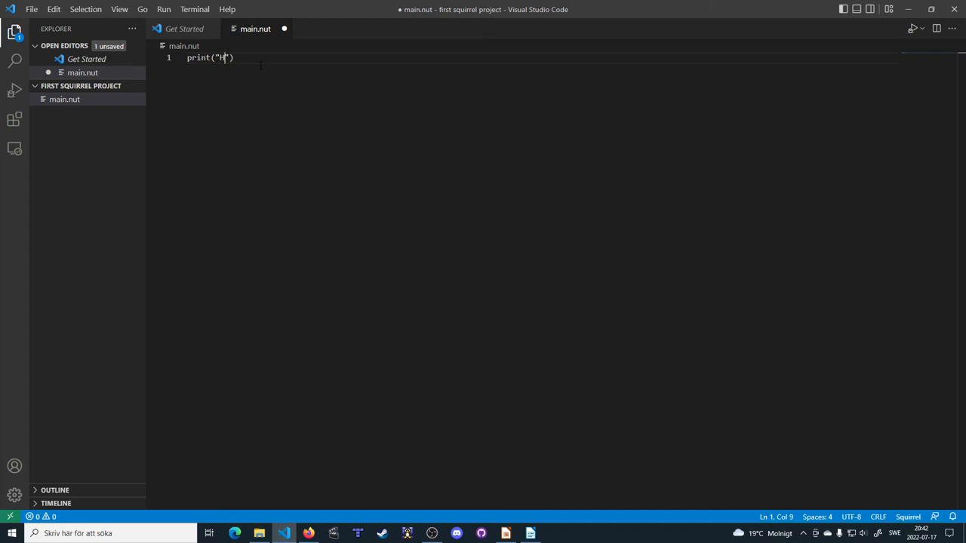
text(ello Wo)
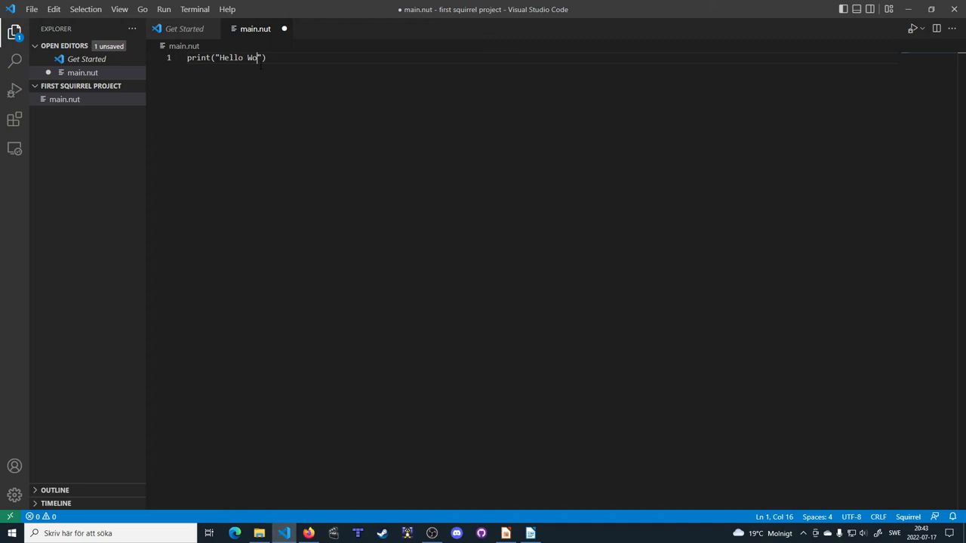
text(rld!)
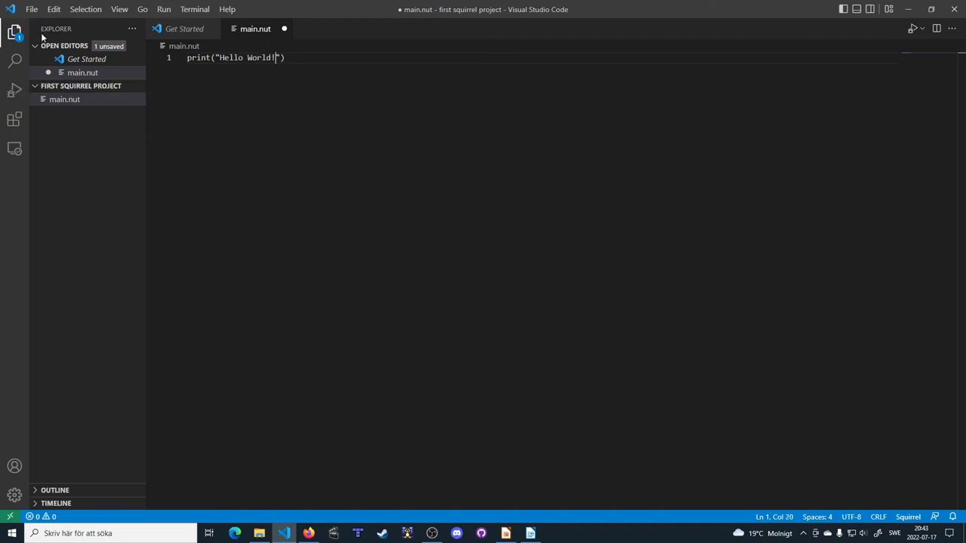
key(ctrl+s)
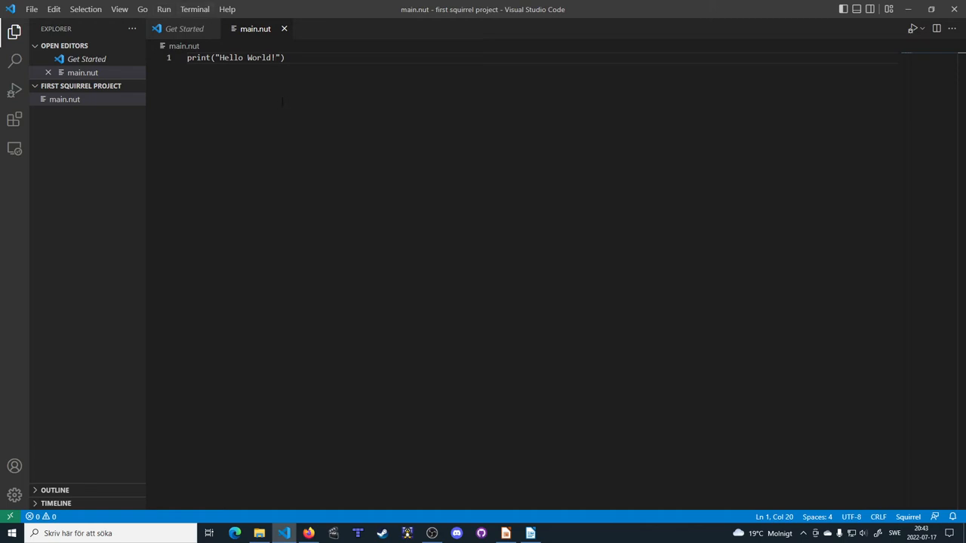
Find and install the Squirrel Language Supports extension
click(285, 57)
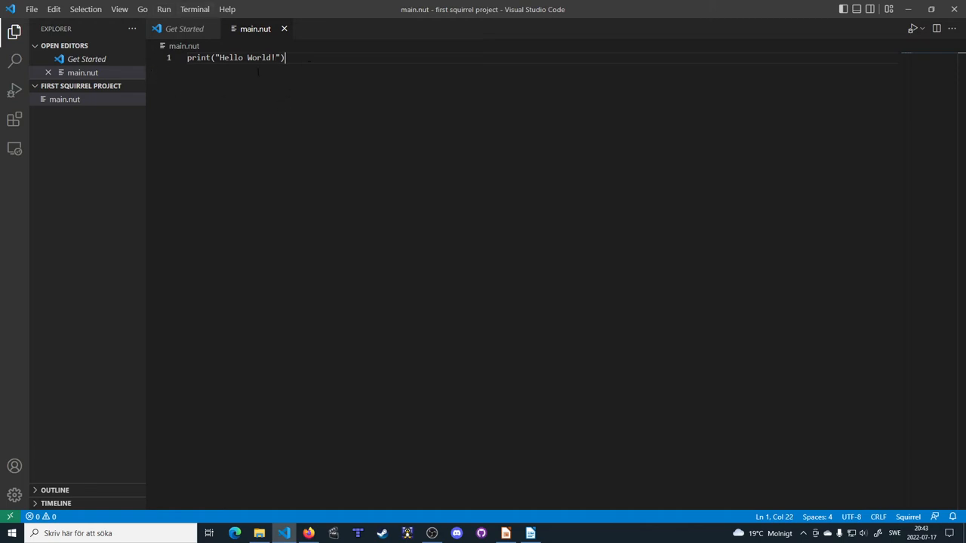
mouse_move(172, 115)
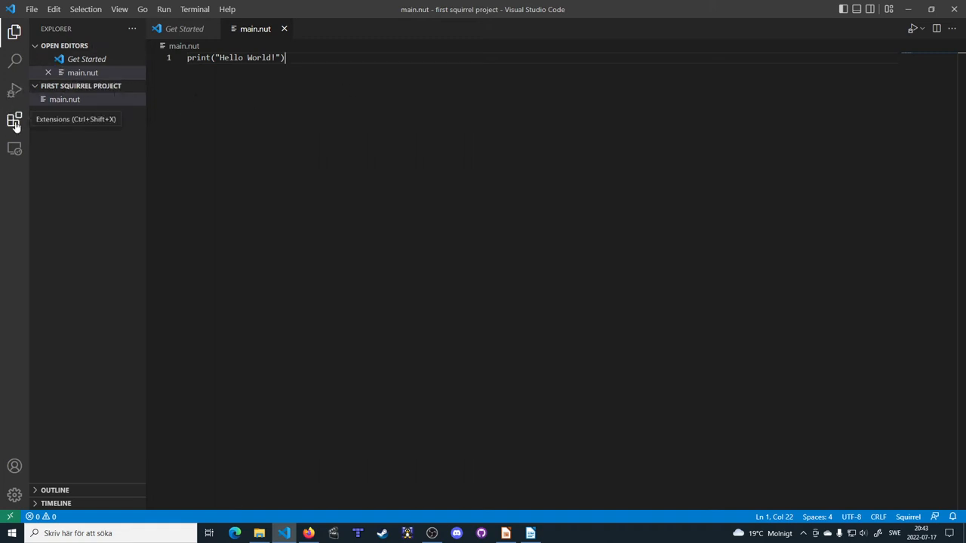
click(15, 118)
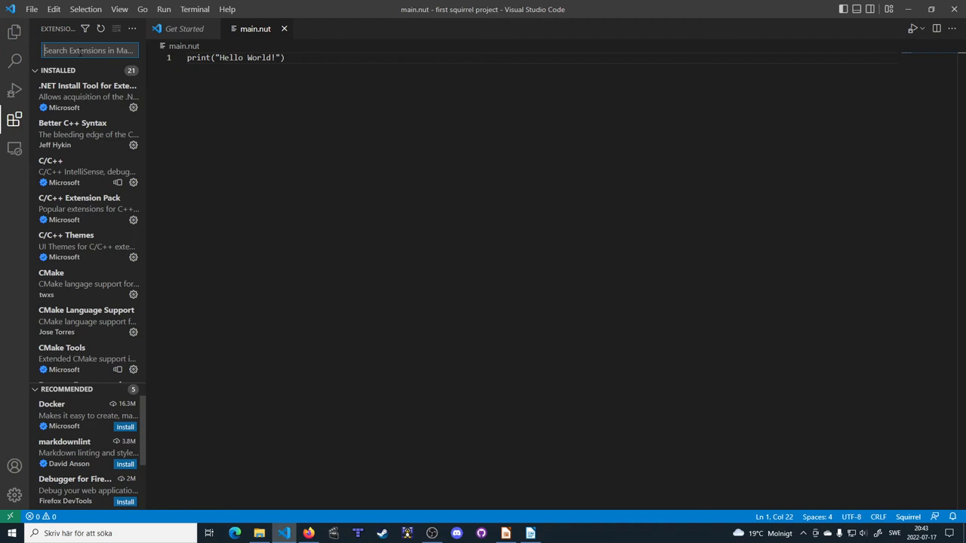
text(squirrel)
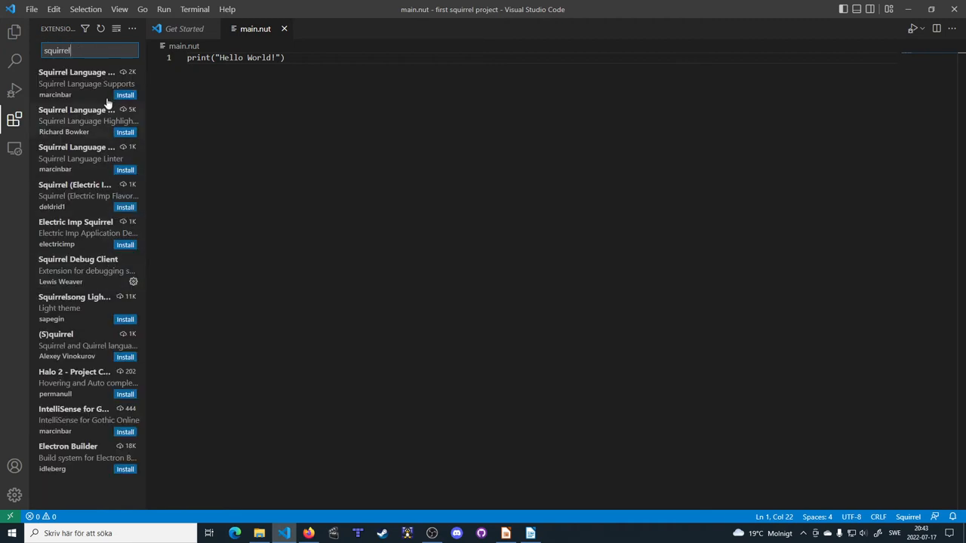
click(75, 83)
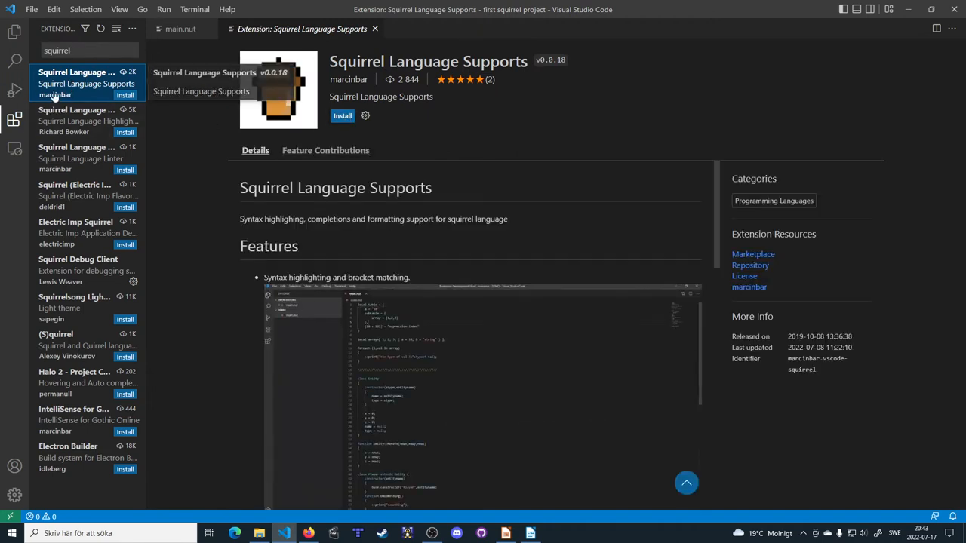
click(341, 115)
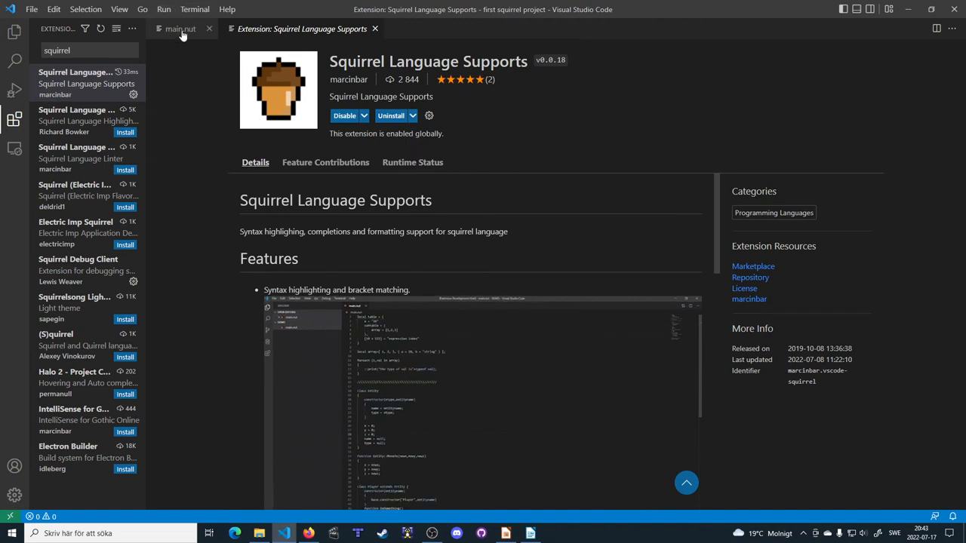
Return to main.nut and close the extension page
click(181, 29)
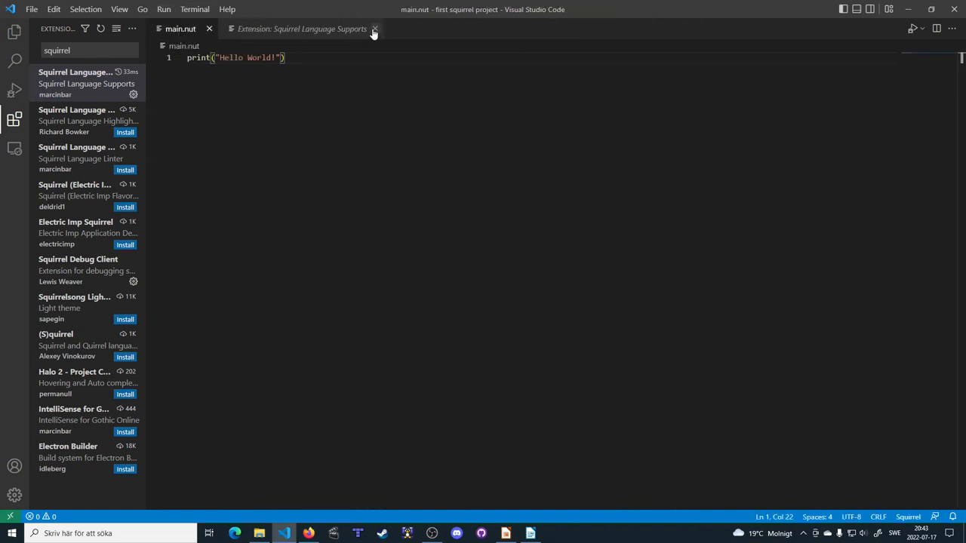
click(374, 29)
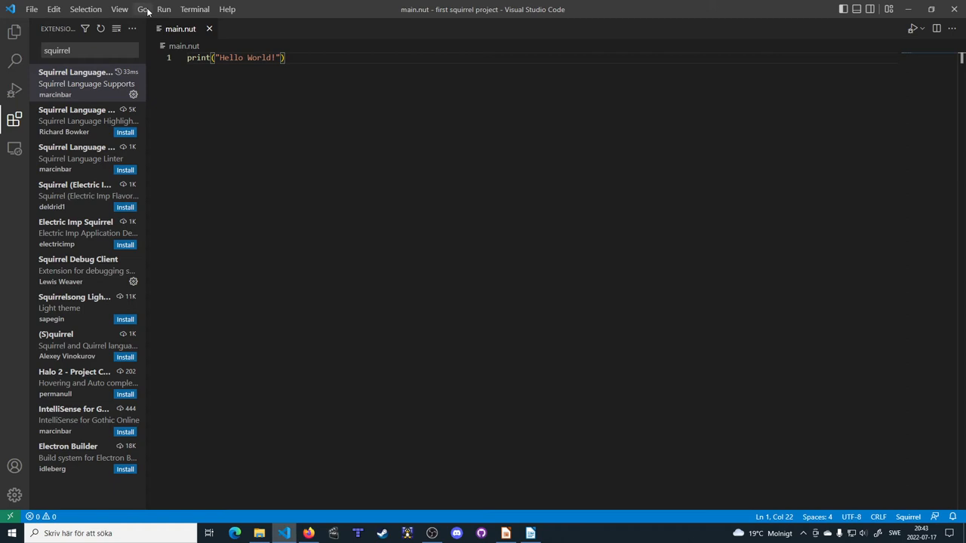
Start a new terminal in the project folder and switch it from PowerShell to cmd
click(195, 10)
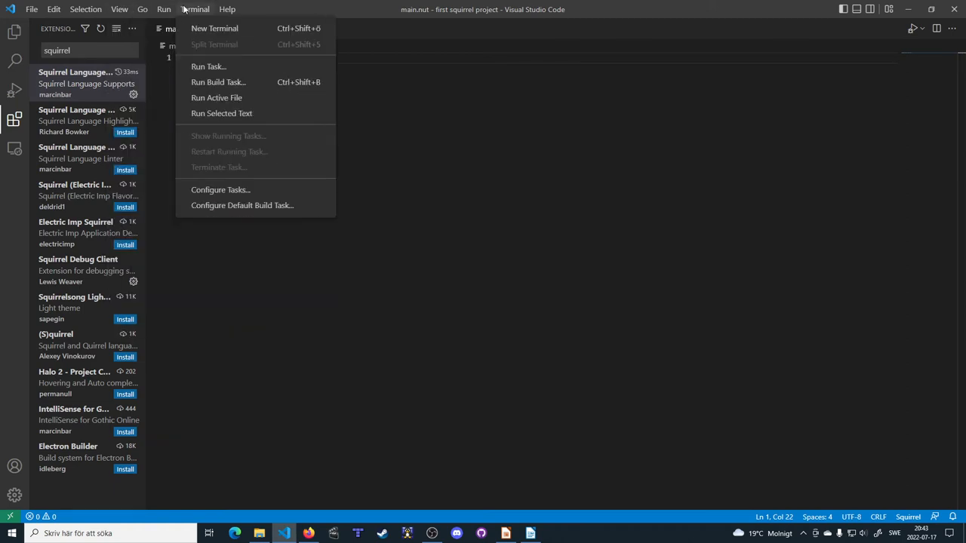
click(215, 27)
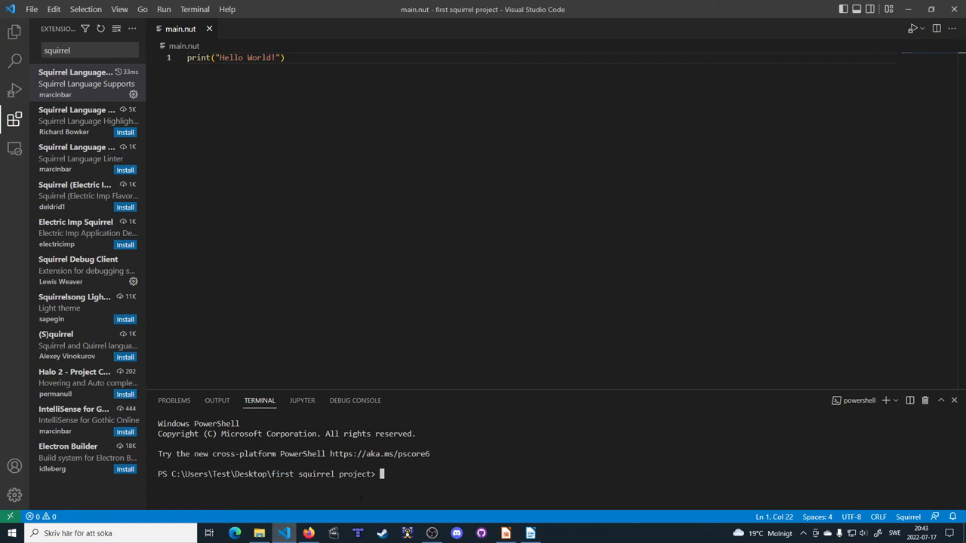
text(cmd)
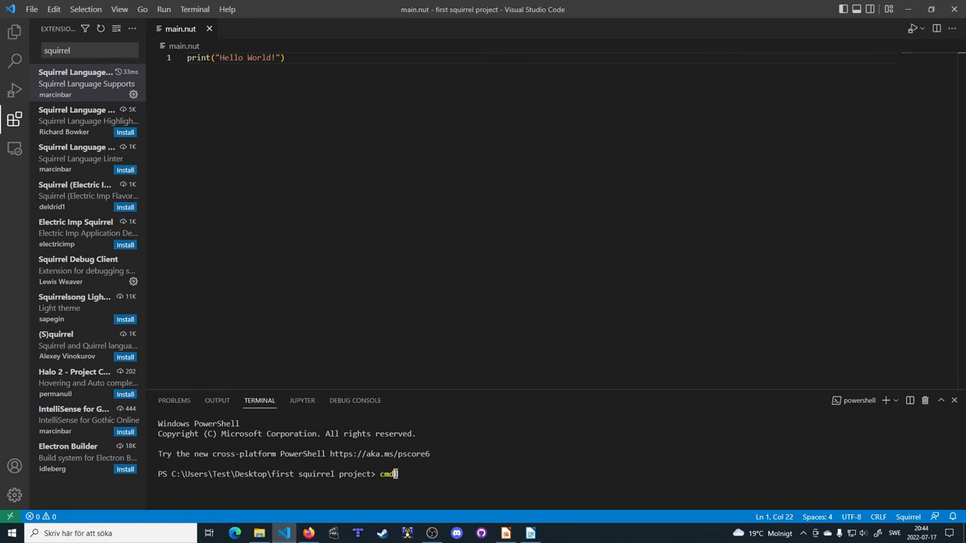
key(Return)
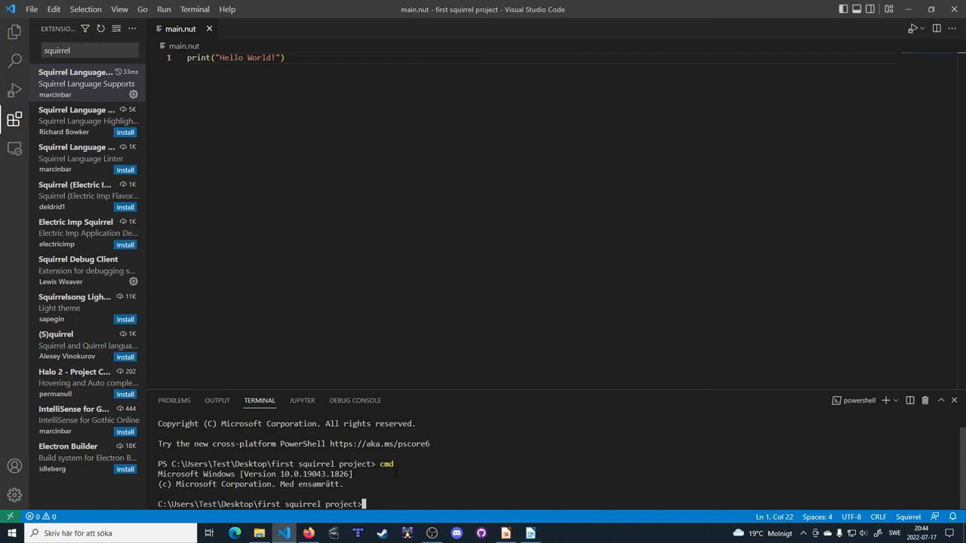
click(893, 400)
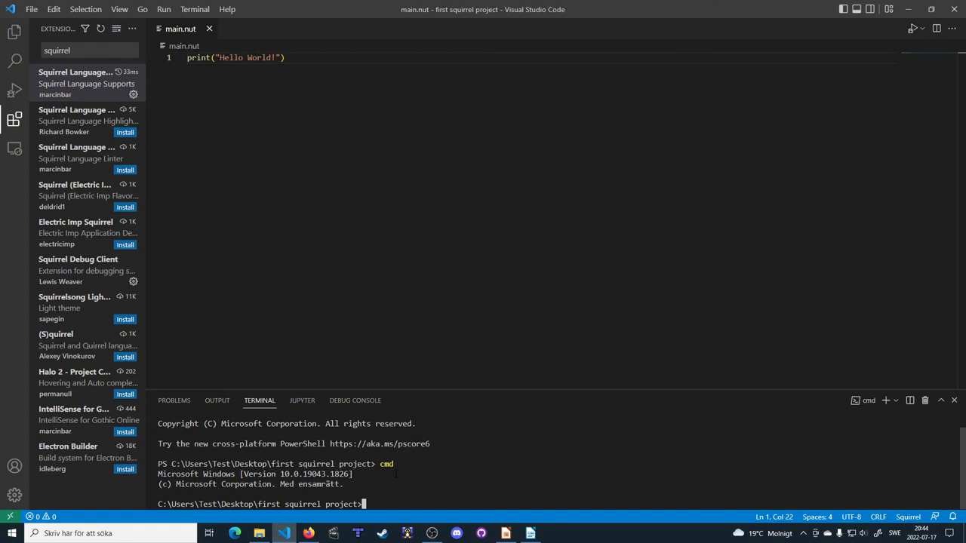
Run main.nut from the cmd prompt and close the Notepad window it opened
text(main.nut)
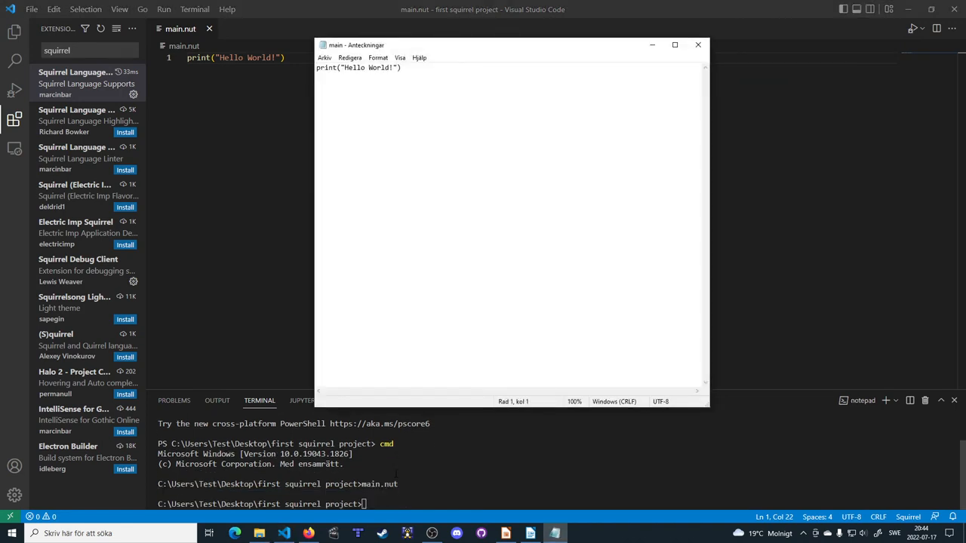
mouse_move(420, 138)
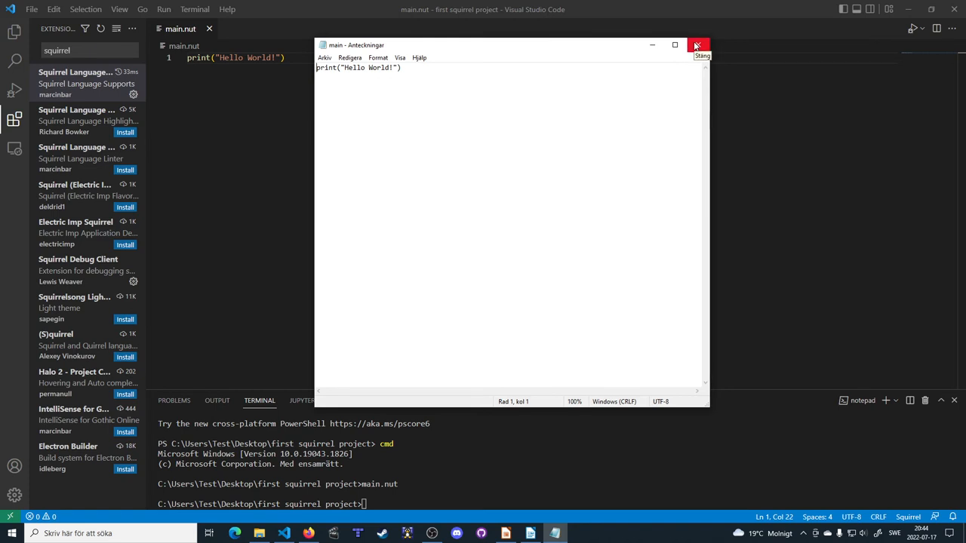
click(697, 45)
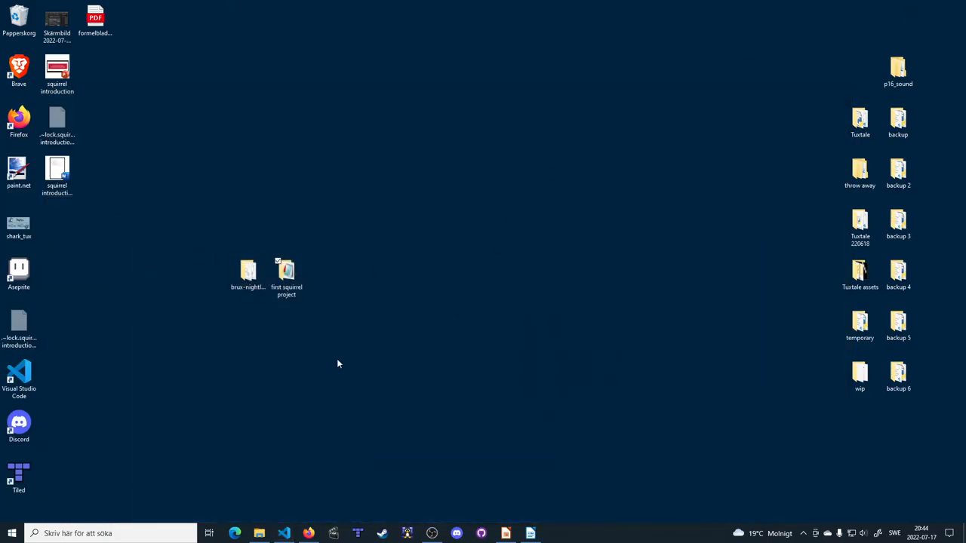
Open the 'first squirrel project' folder showing main.nut and the brux-nightly folder
double_click(287, 272)
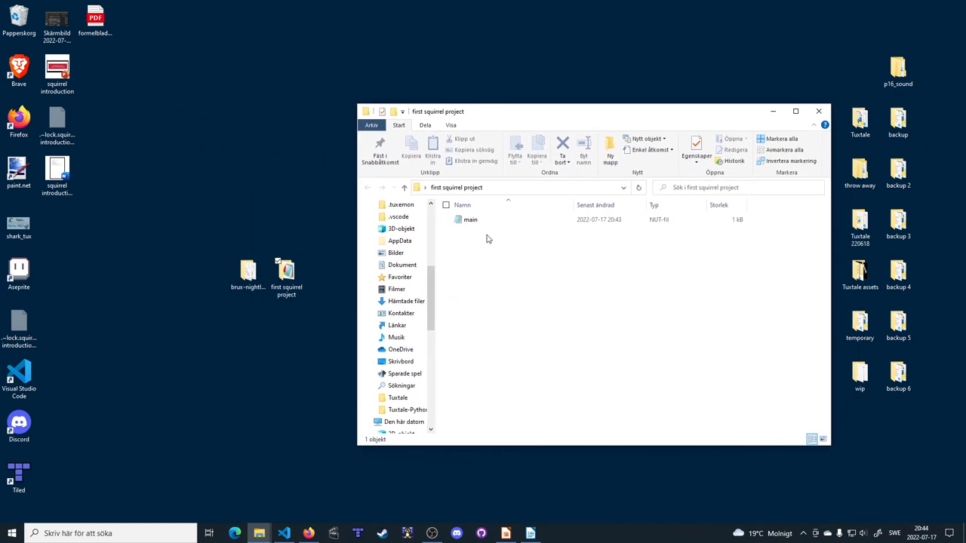
click(471, 220)
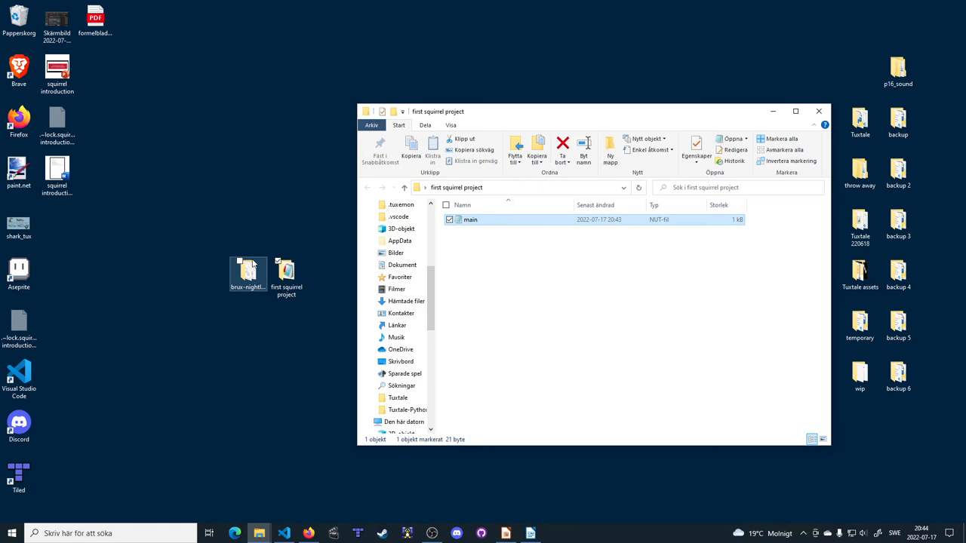
right_click(248, 271)
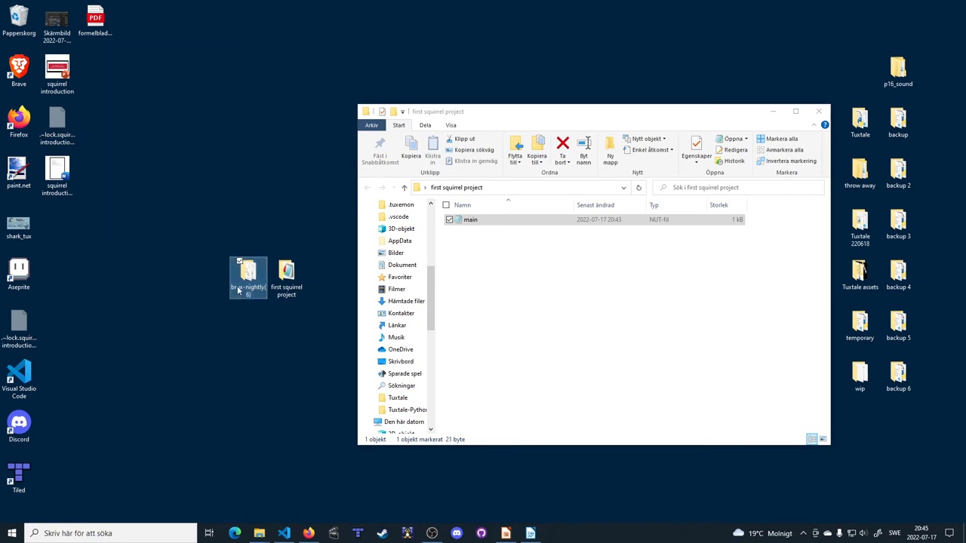
Rename brux.exe inside the brux-nightly folder to 'brux 123'
right_click(248, 272)
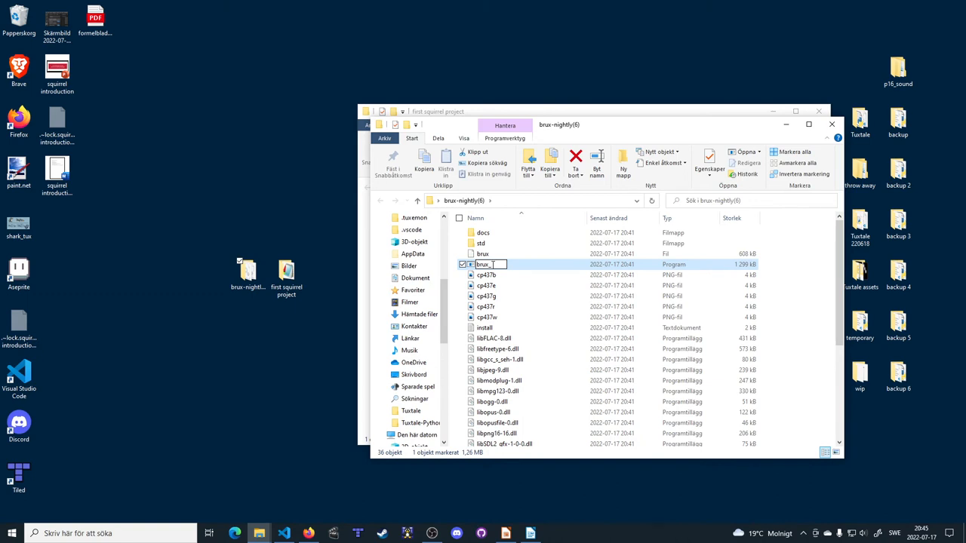
text(123)
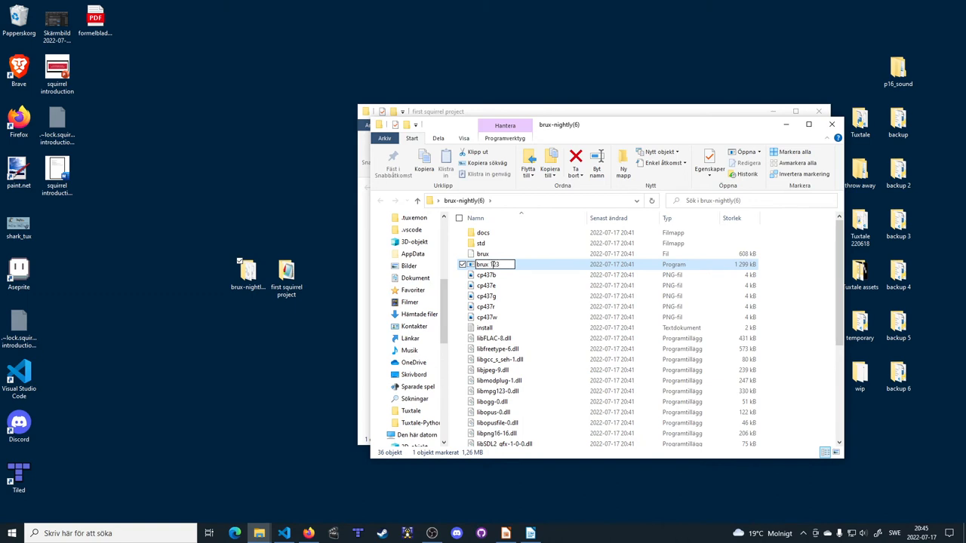
text(12)
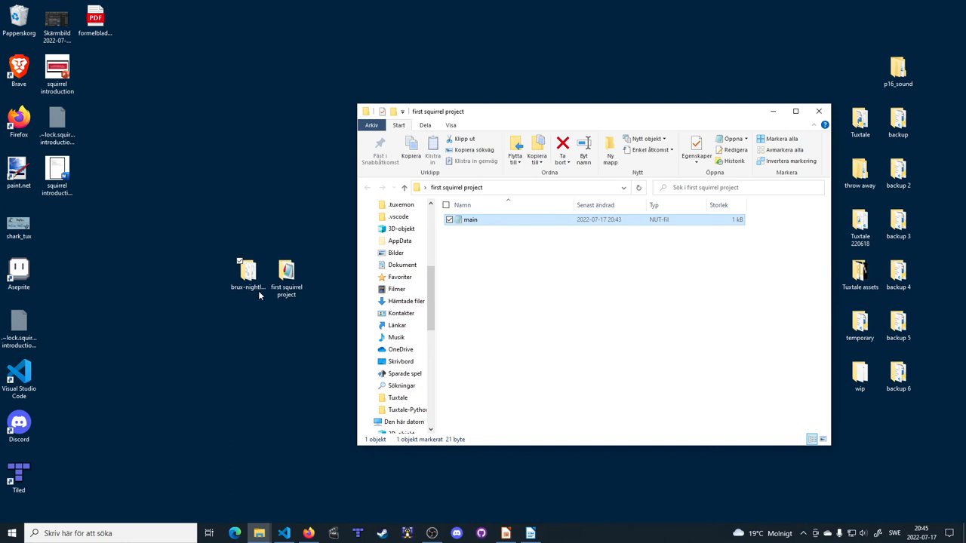
click(248, 271)
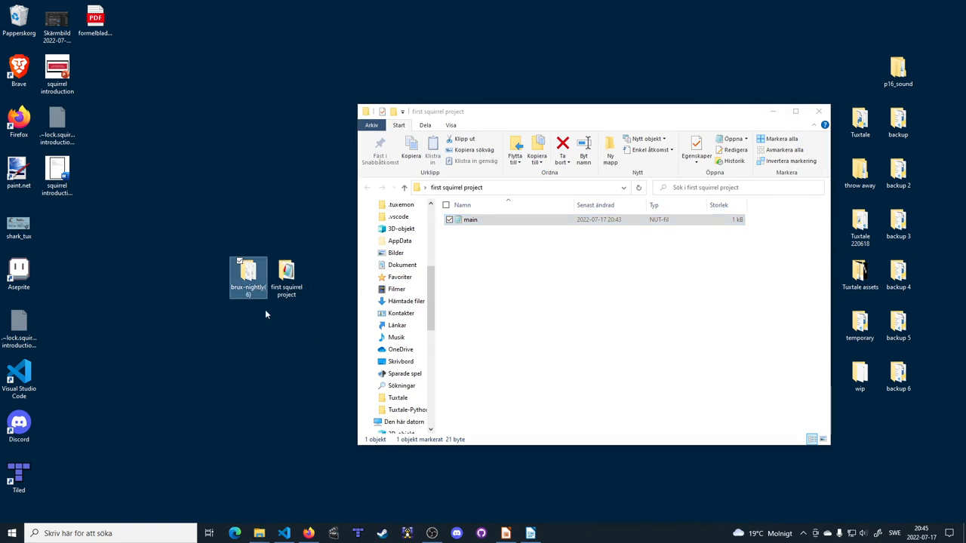
mouse_move(136, 157)
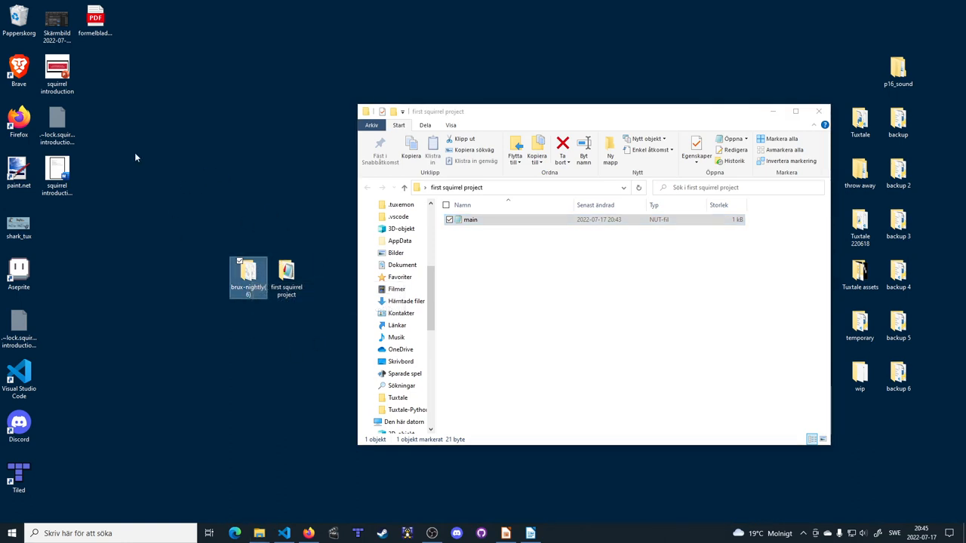
mouse_move(268, 353)
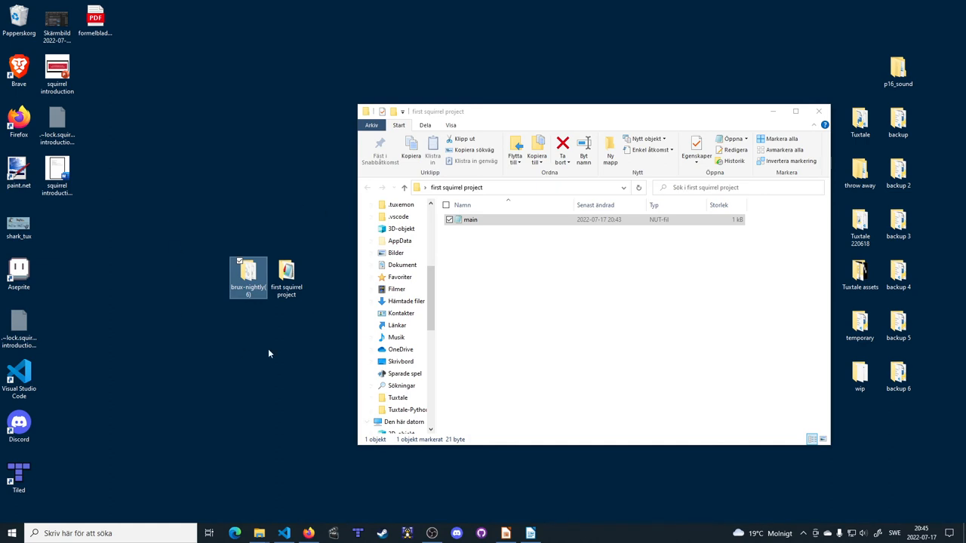
mouse_move(460, 246)
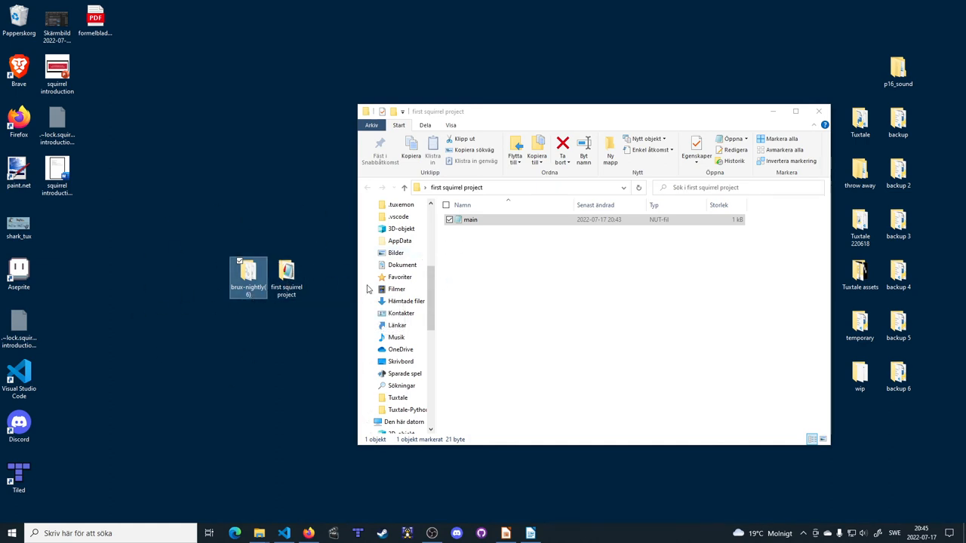
Choose brux 123 from Desktop > brux-nightly as the app to open main.nut
right_click(471, 220)
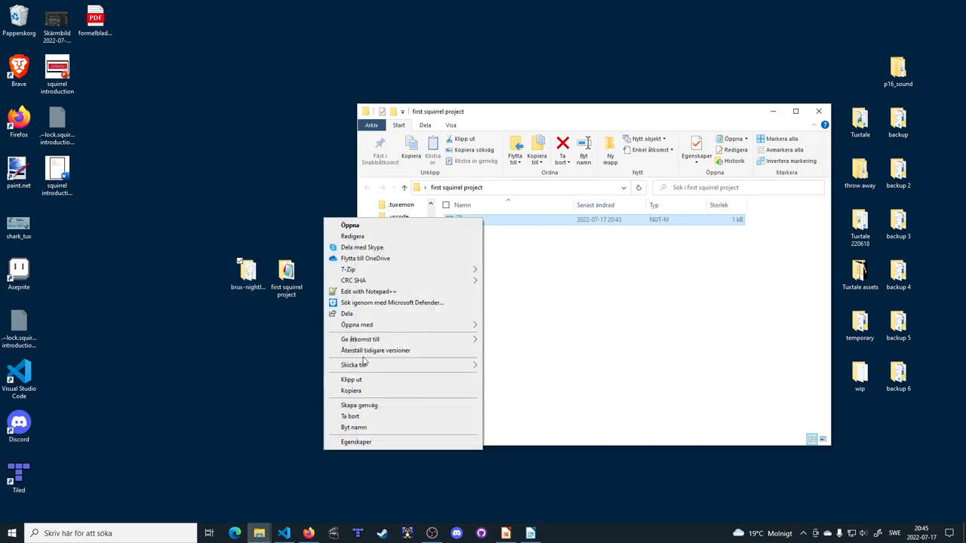
mouse_move(356, 324)
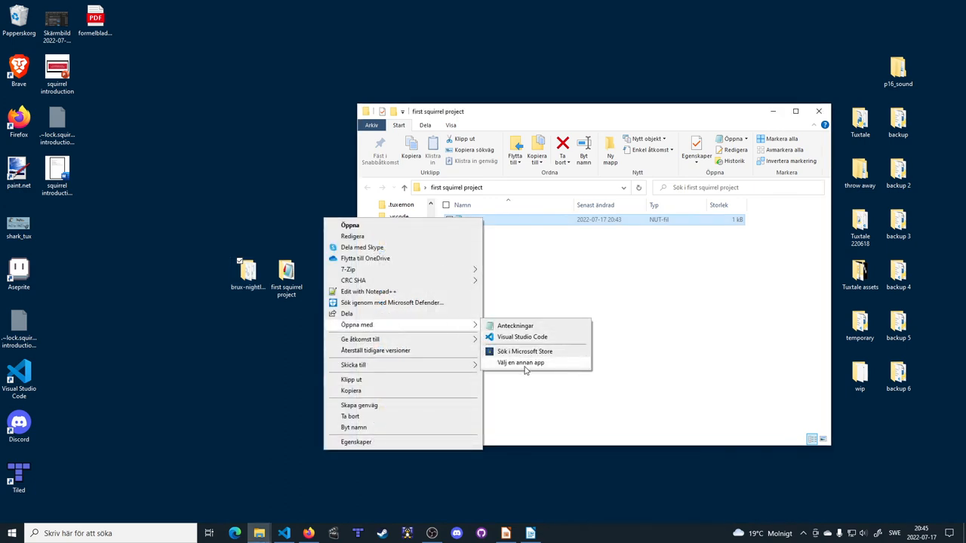
click(519, 362)
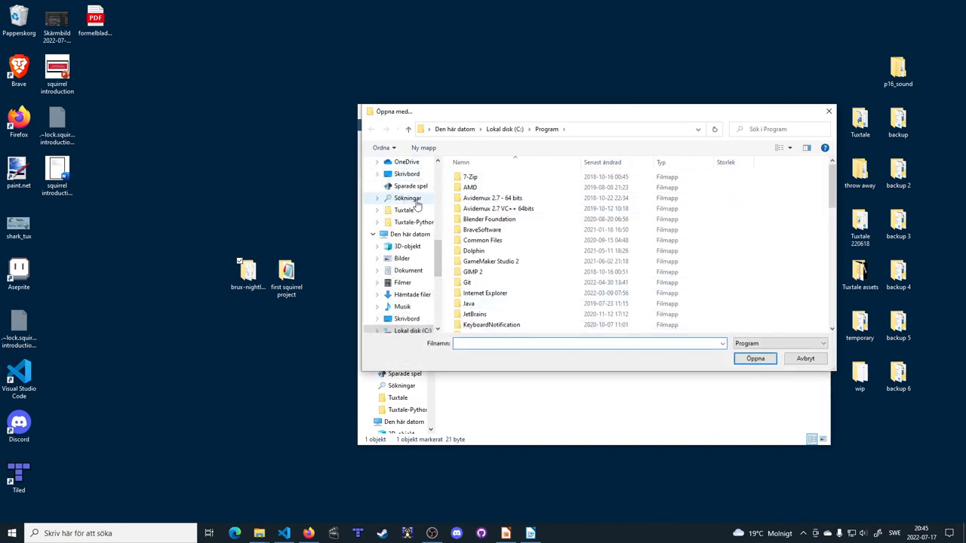
click(407, 319)
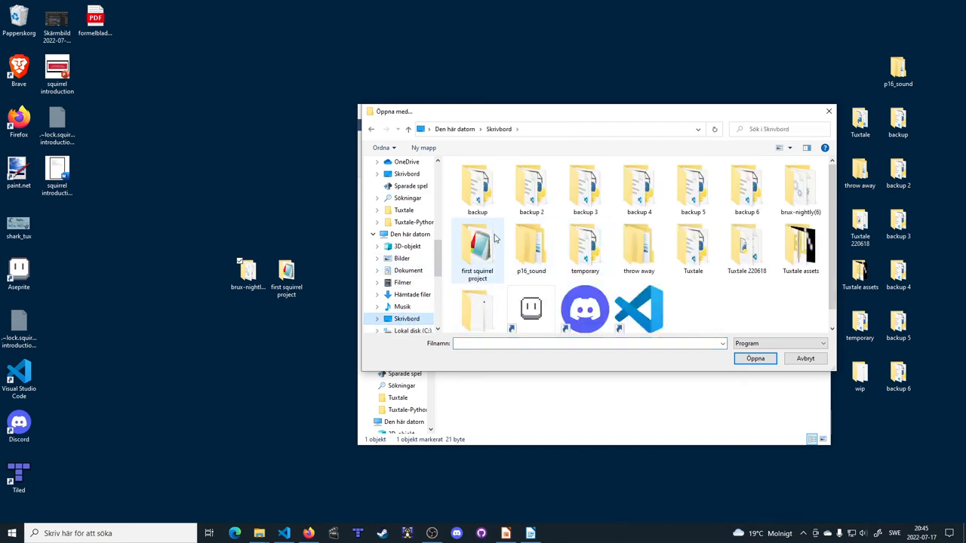
double_click(800, 188)
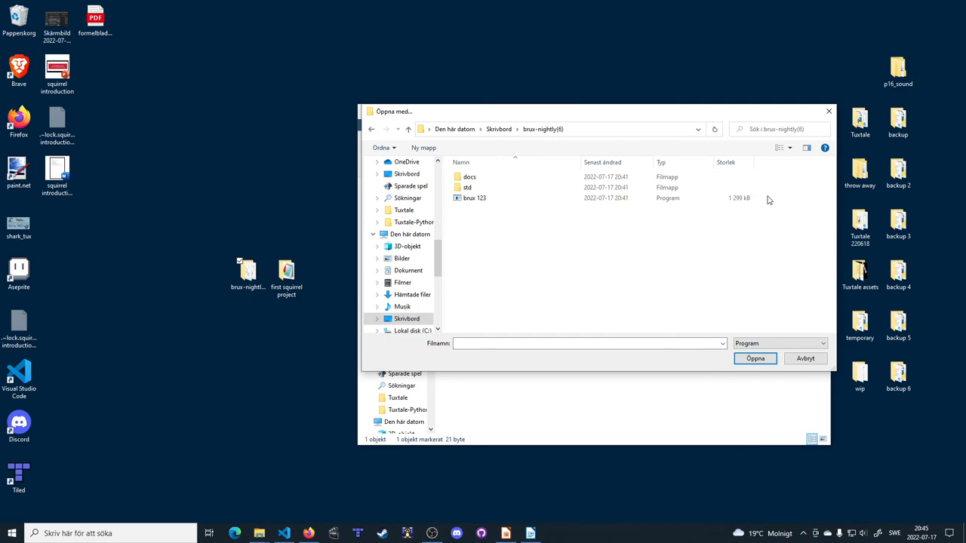
click(473, 198)
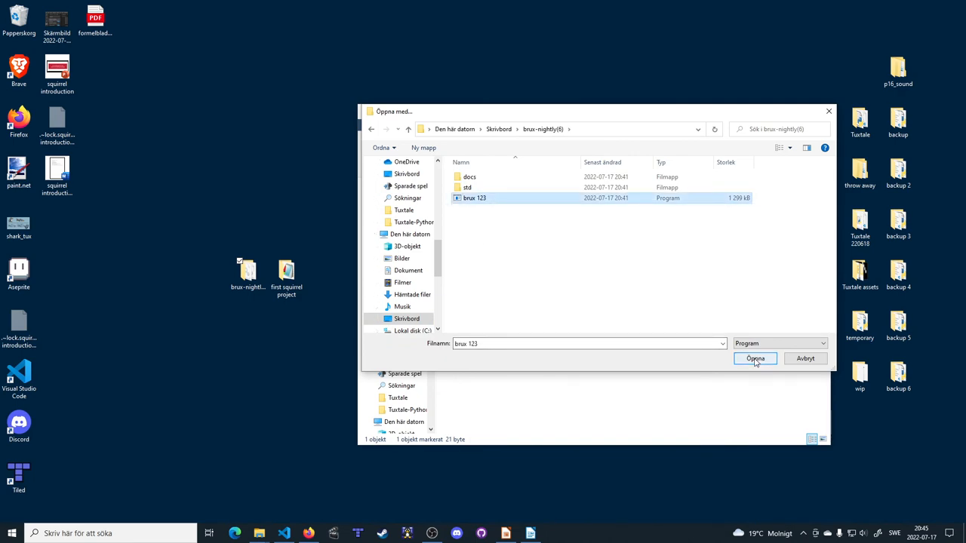
click(755, 359)
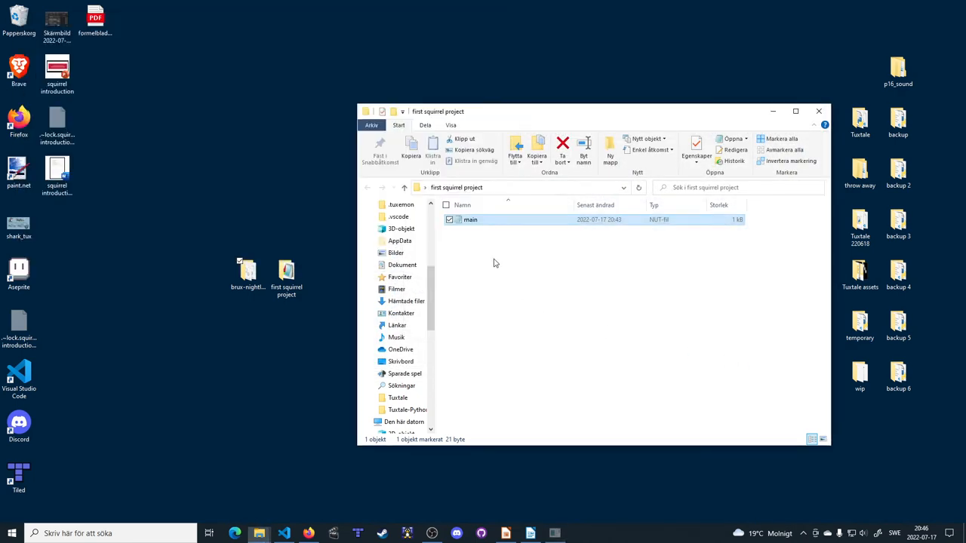
Start Open with on main.nut and tick 'Always use this app' for .nut files
click(467, 274)
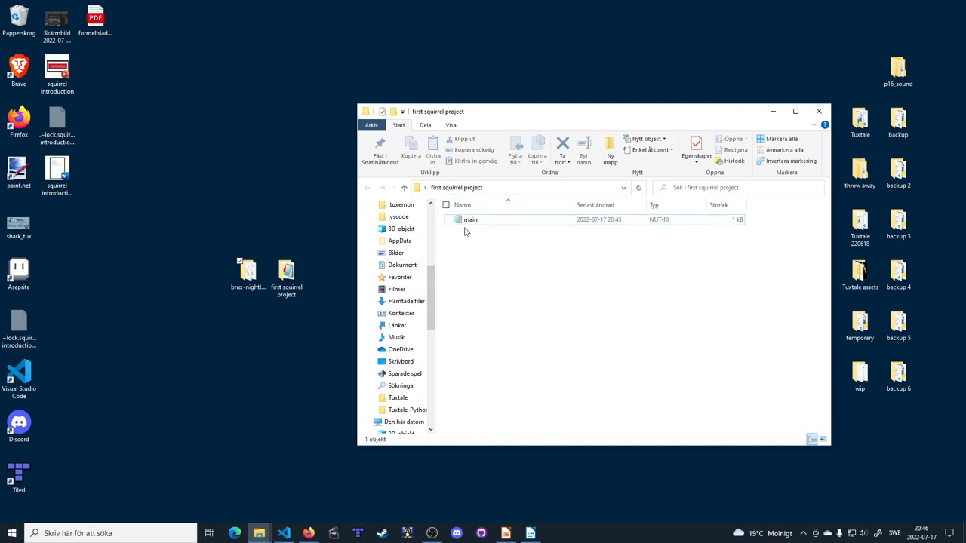
right_click(471, 221)
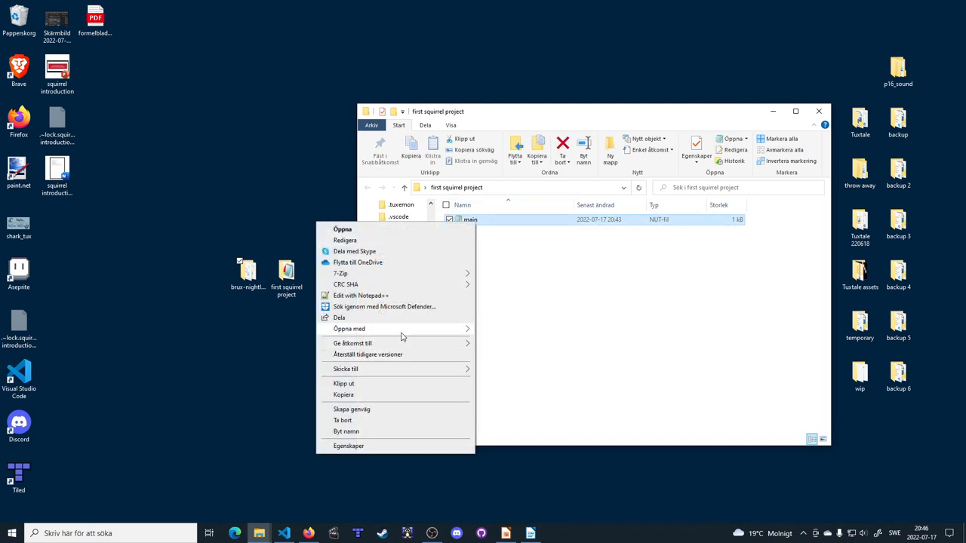
click(350, 329)
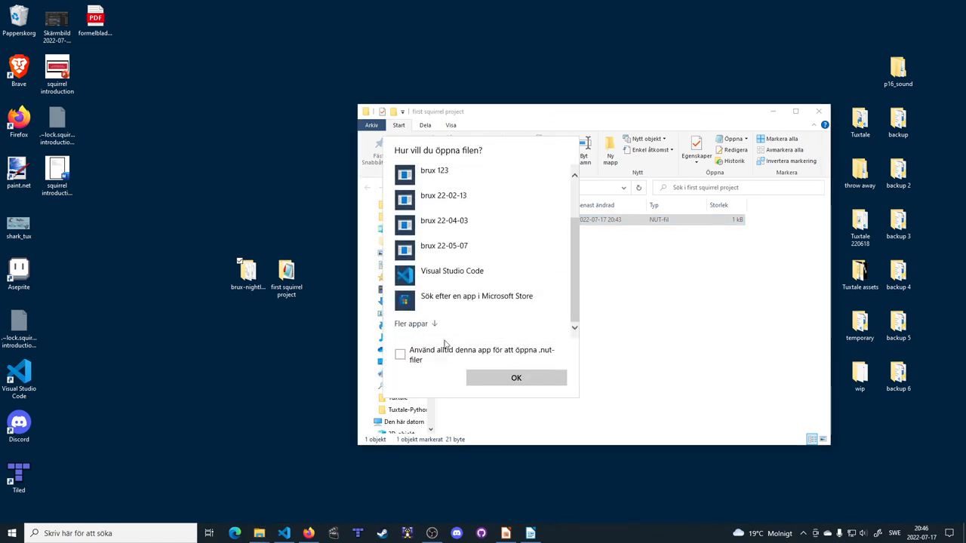
click(400, 355)
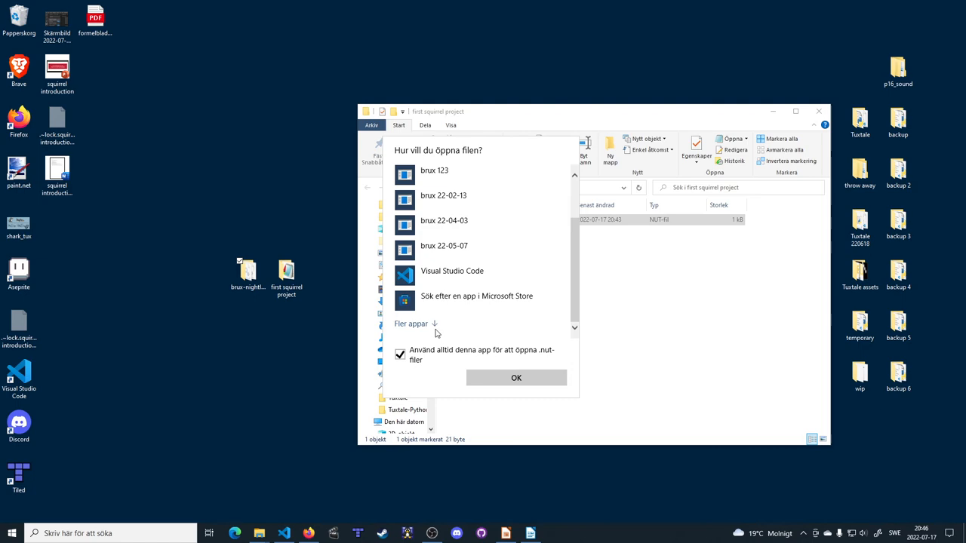
scroll(down, 3)
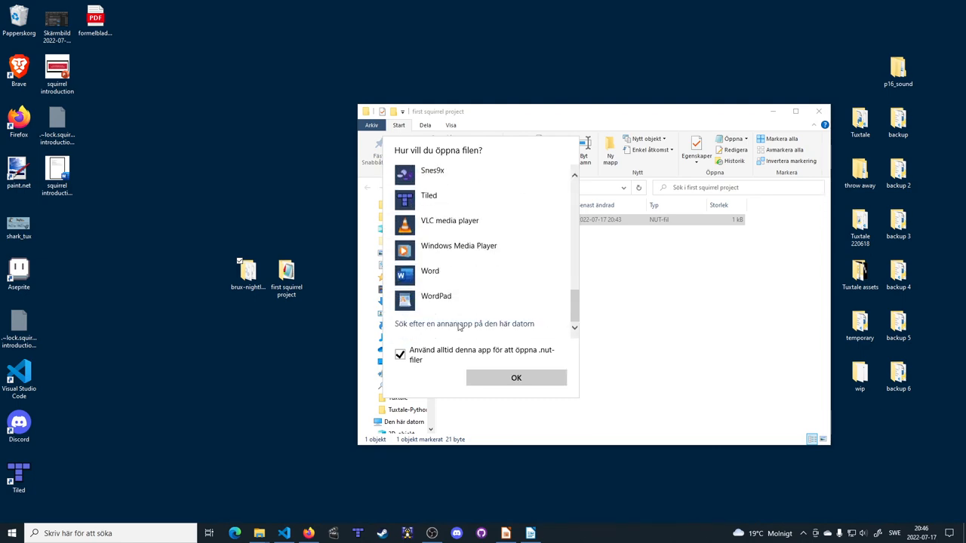
Browse to Desktop > brux-nightly and make brux 123 the default app for .nut files
click(463, 323)
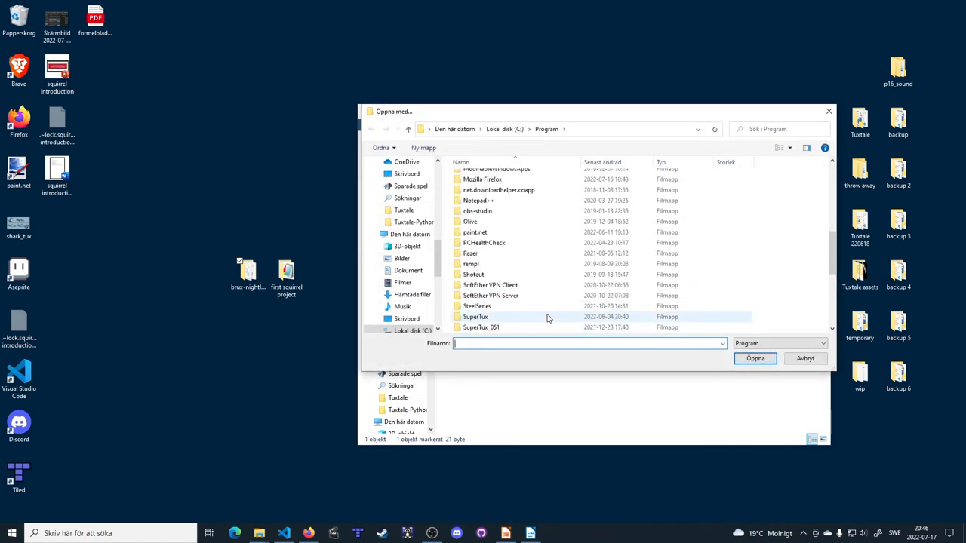
click(408, 318)
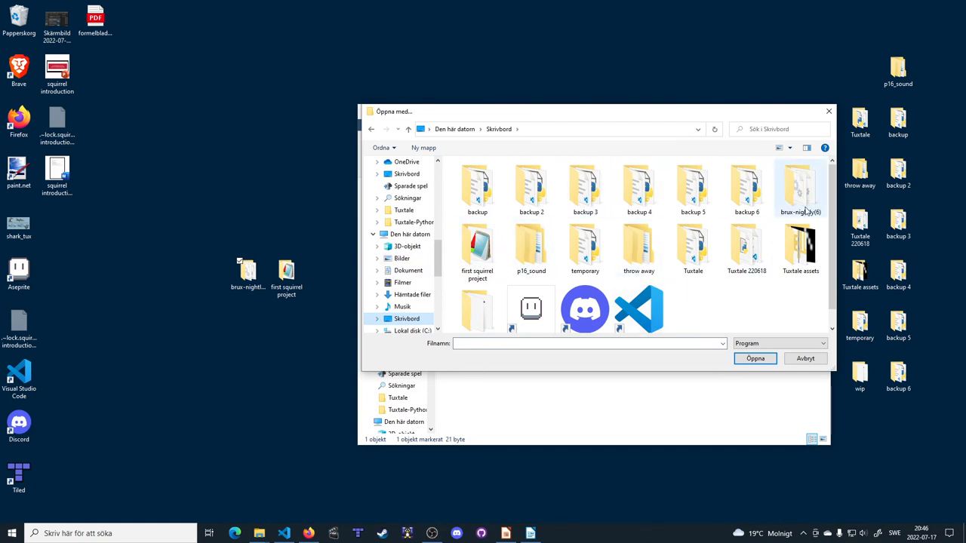
double_click(800, 181)
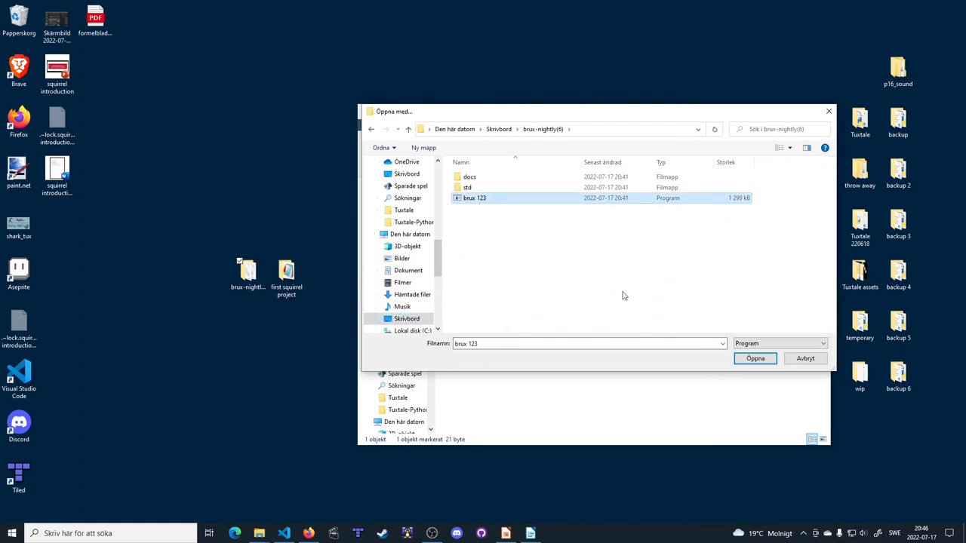
click(754, 359)
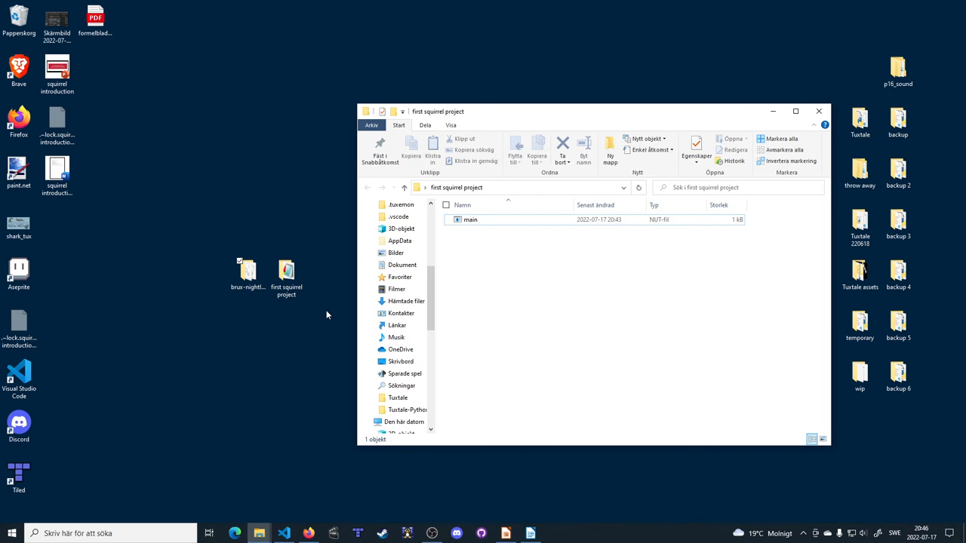
mouse_move(541, 290)
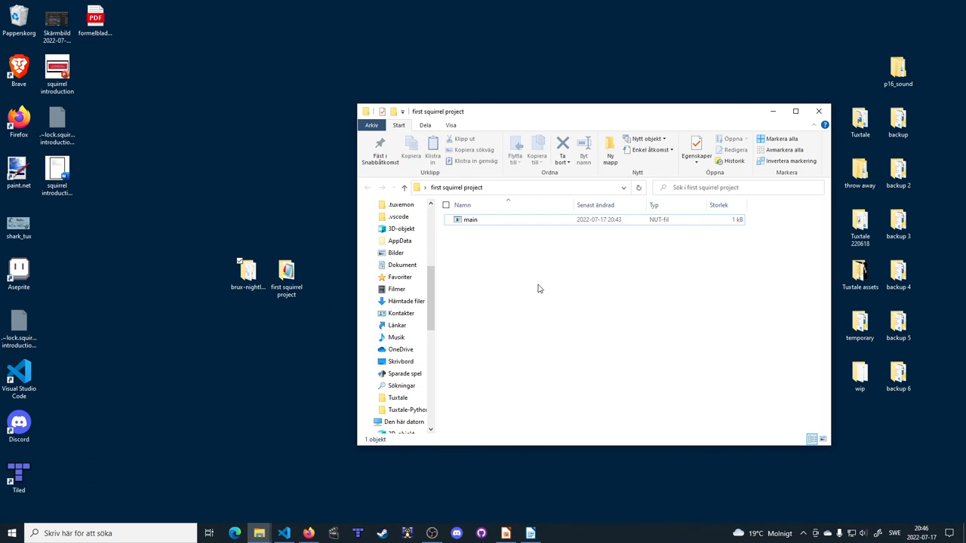
mouse_move(483, 347)
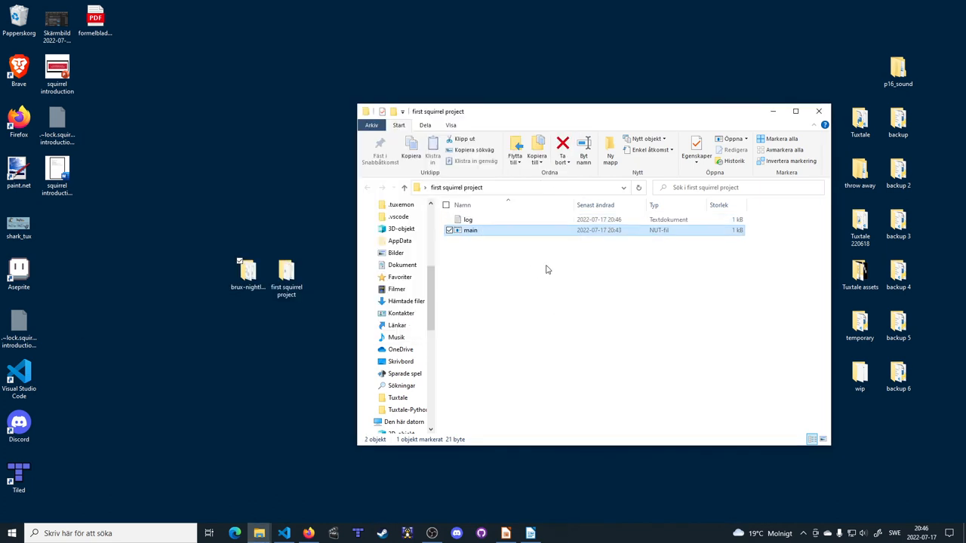
View log.txt in Notepad, highlight the 'Hello World!' line, then close it
click(535, 256)
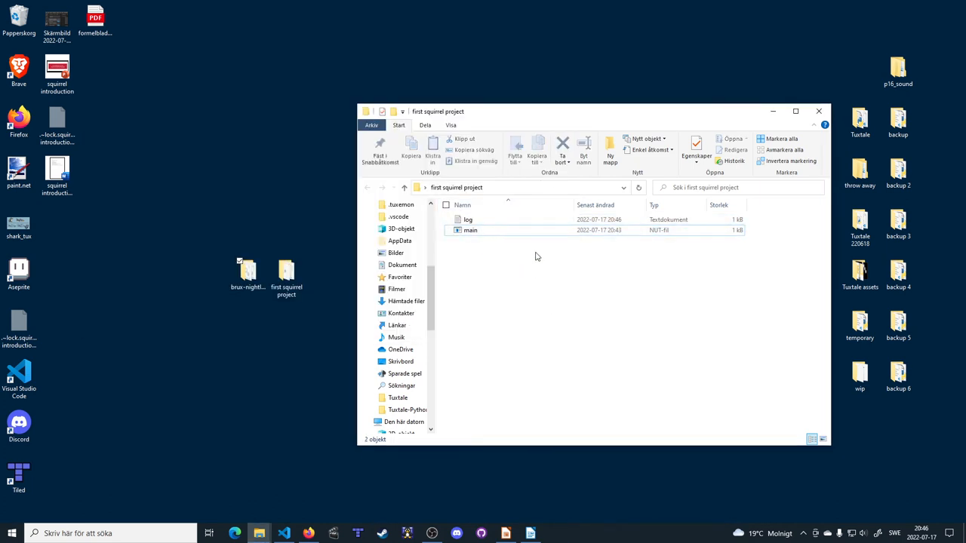
mouse_move(518, 269)
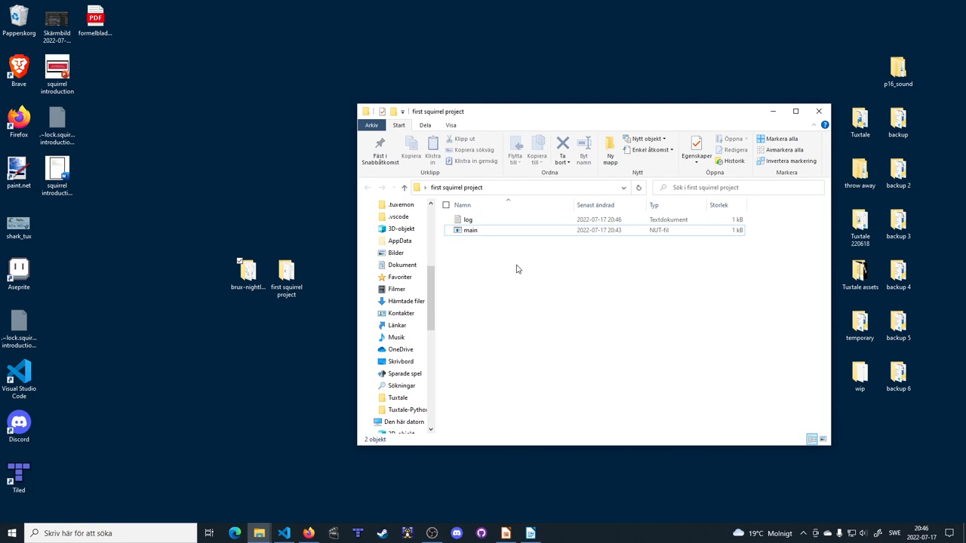
click(468, 219)
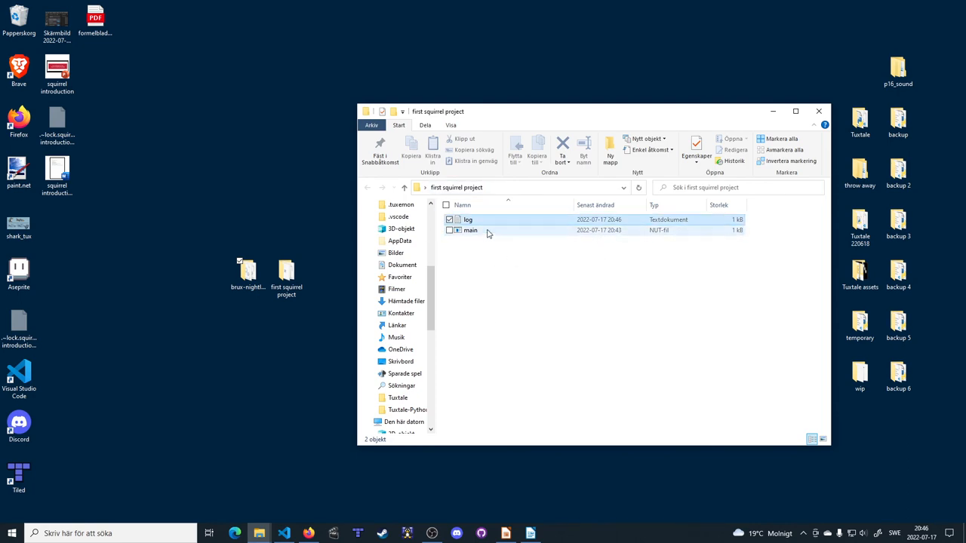
double_click(468, 219)
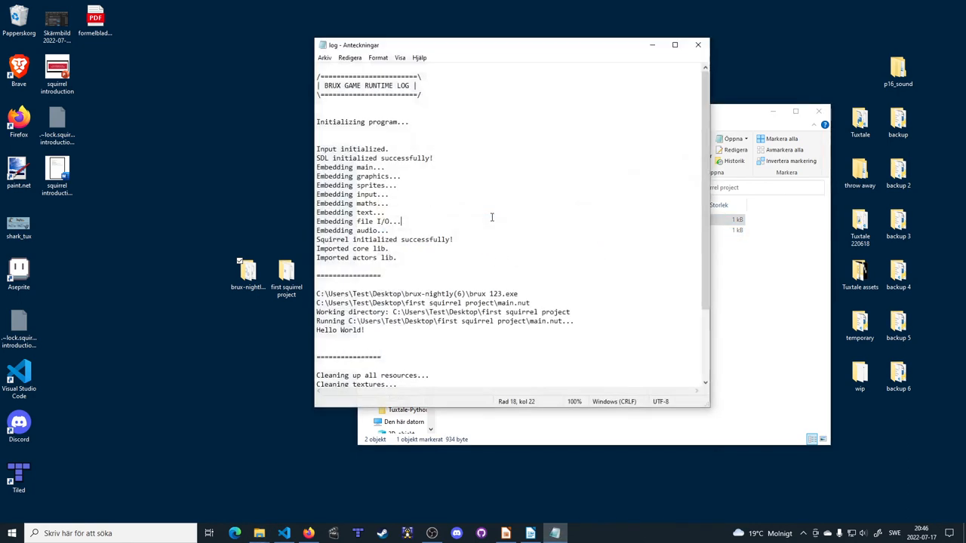
double_click(339, 248)
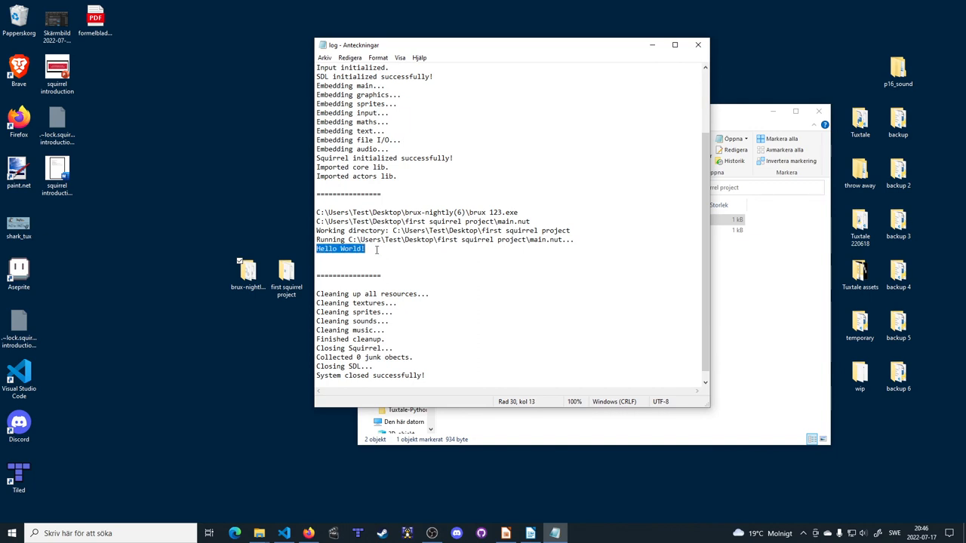
click(565, 148)
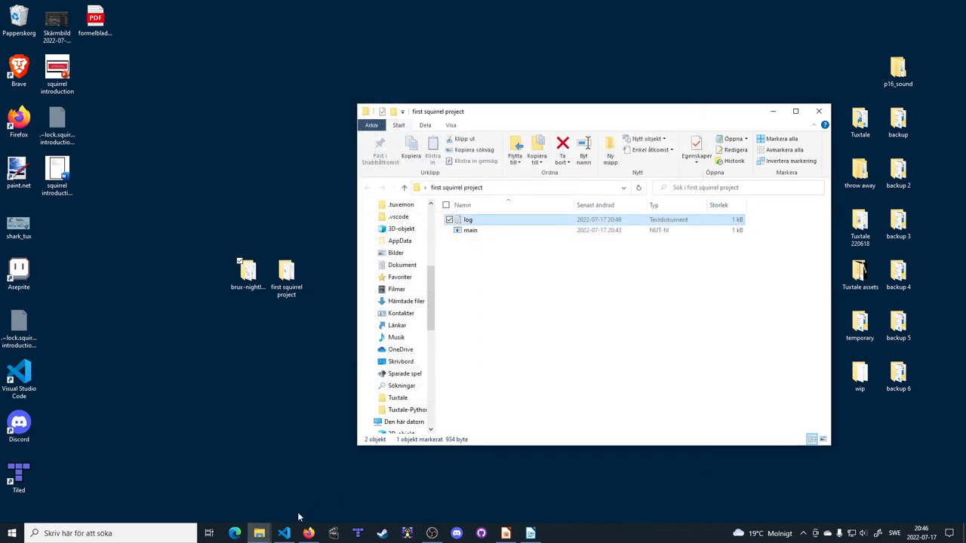
Run main.nut in the VS Code terminal so brux 123 prints 'Hello World!'
click(284, 534)
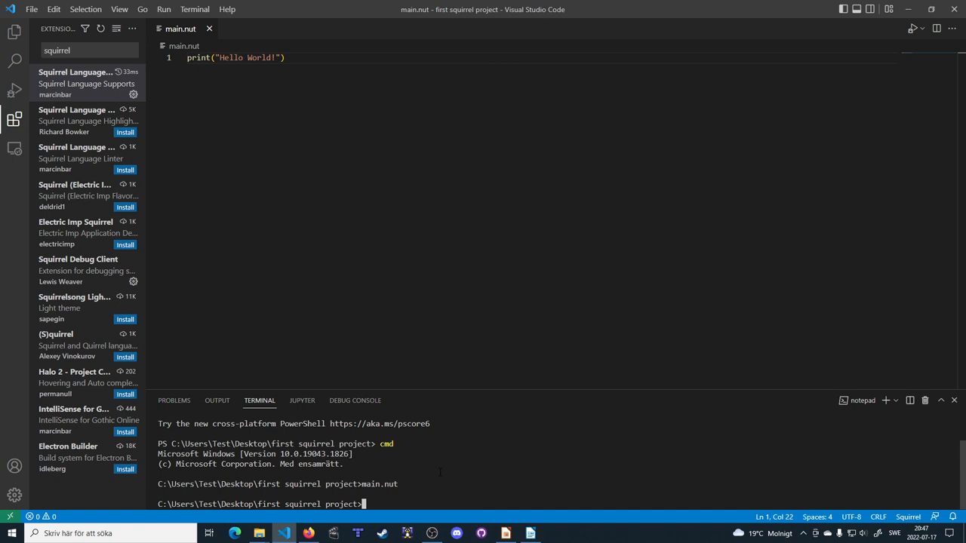
text(main.nut)
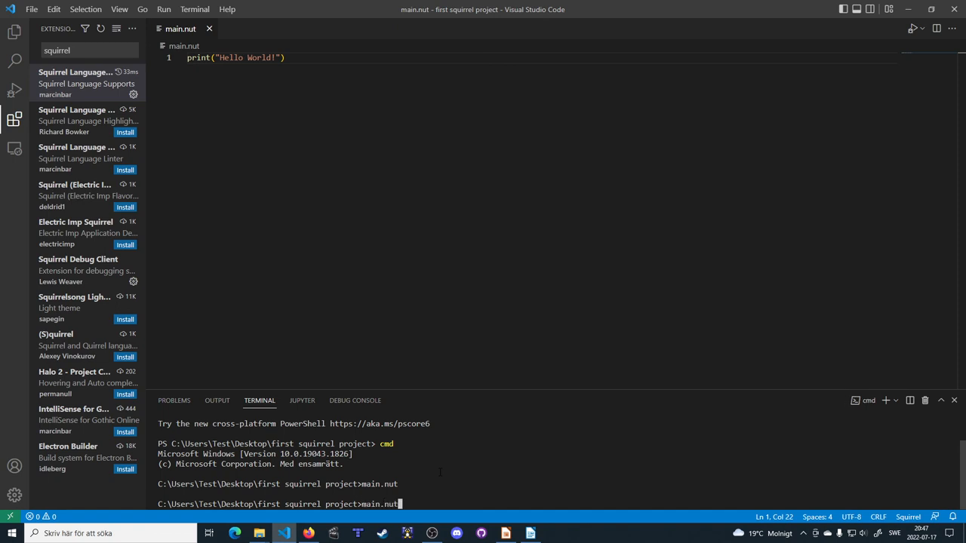
key(Return)
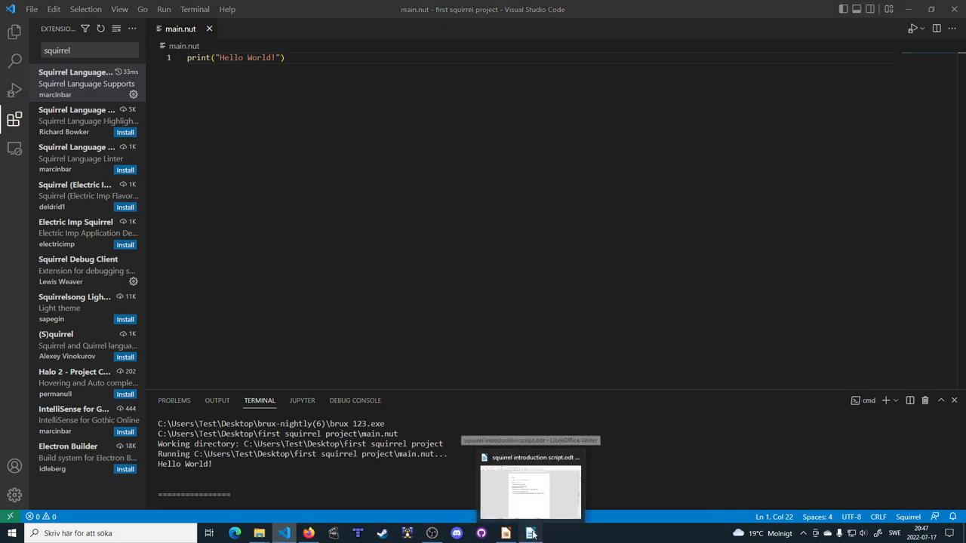
click(531, 491)
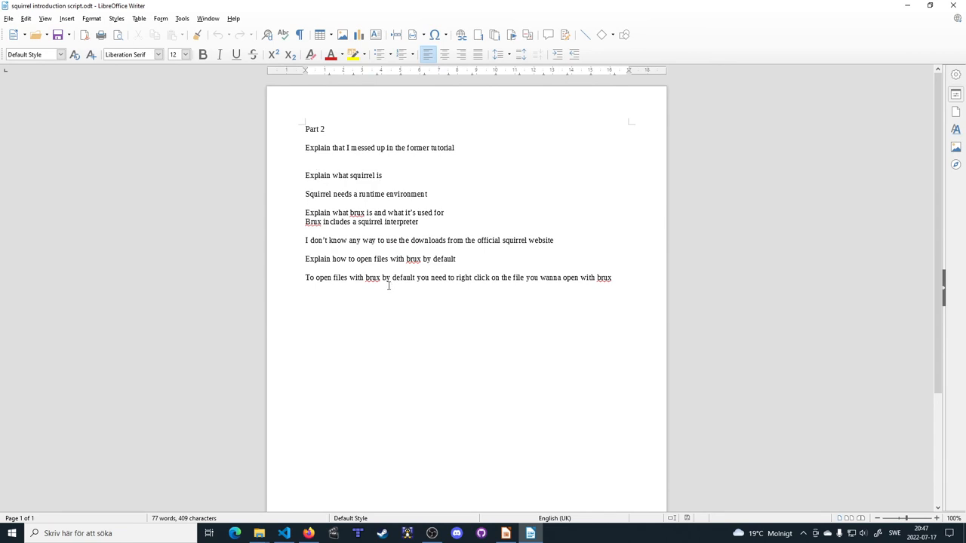
mouse_move(530, 310)
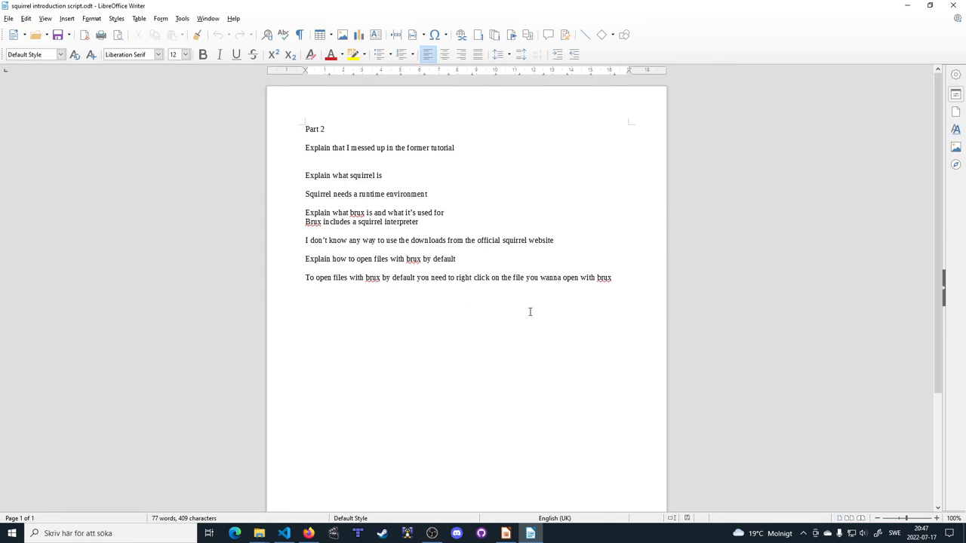
mouse_move(521, 280)
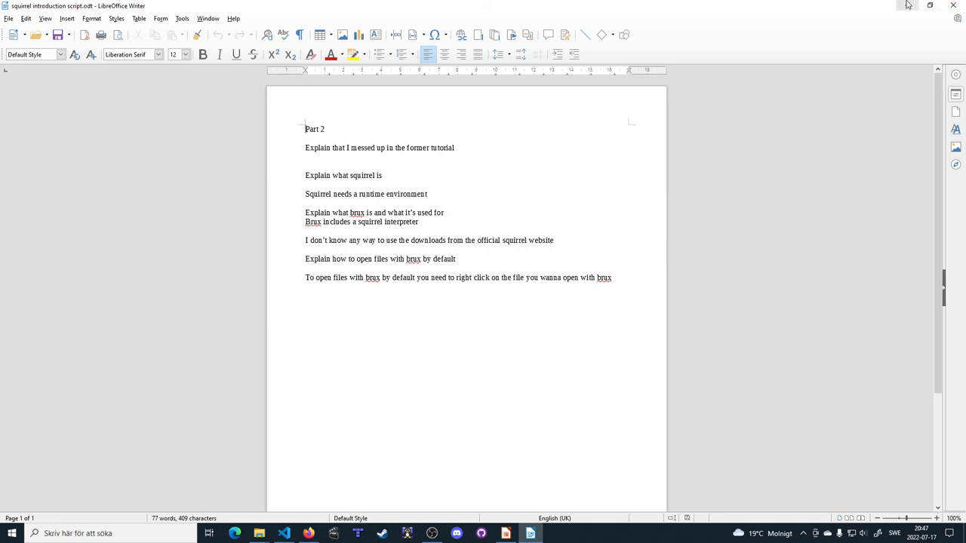
click(283, 534)
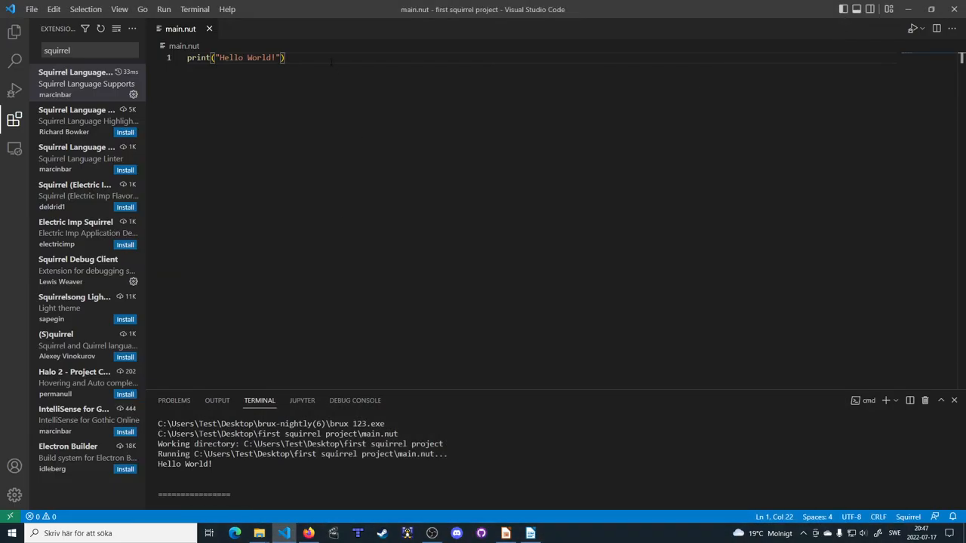